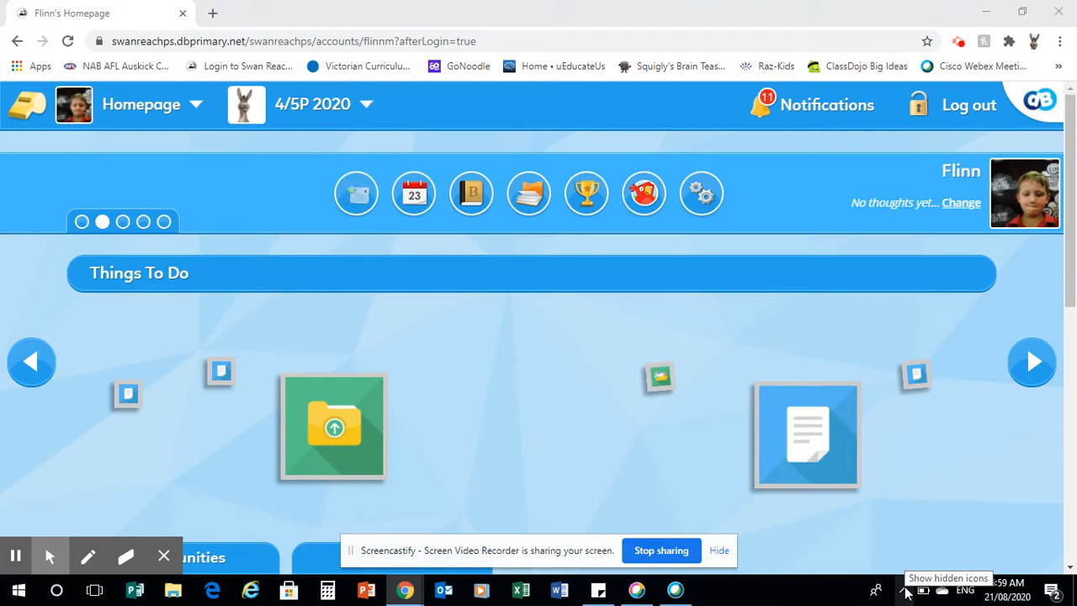
{"action": "mouse_move", "coordinate": [876, 590]}
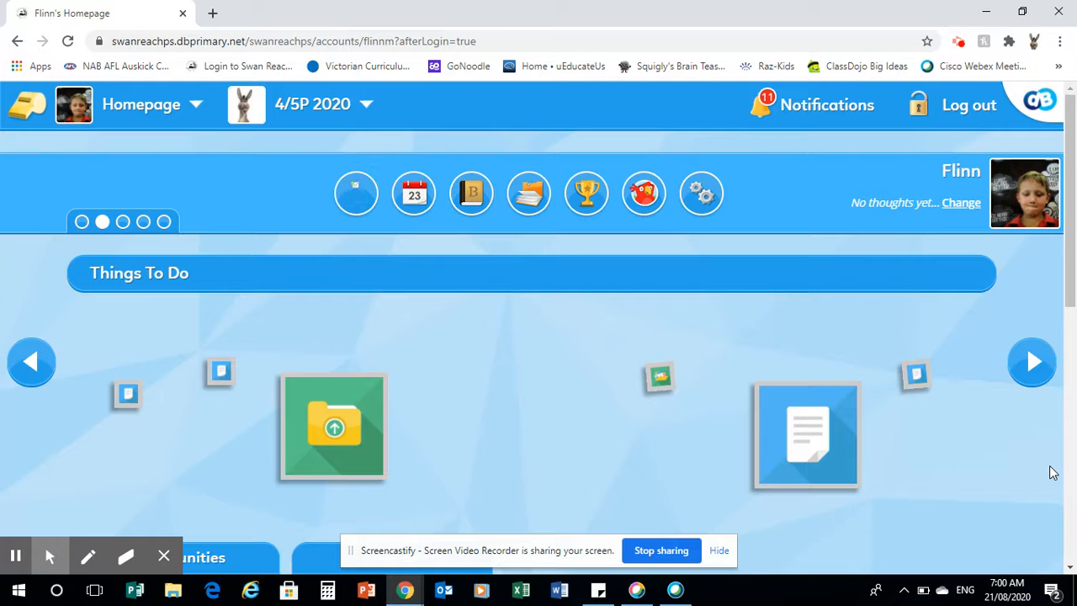
{"action": "mouse_move", "coordinate": [355, 192]}
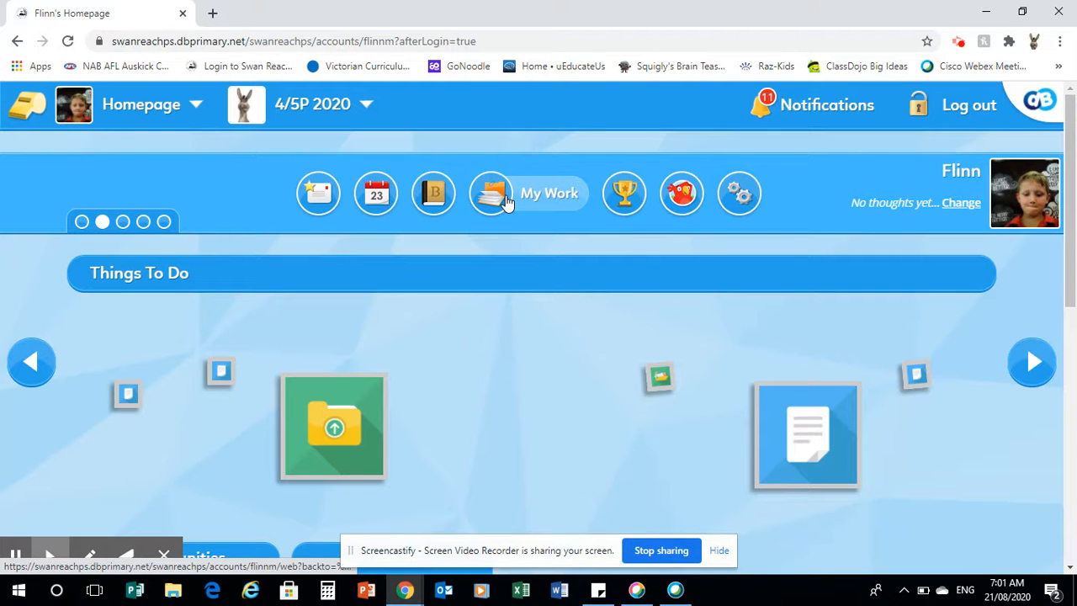
- Create a new Sound Clip from My Work in DB Primary
{"action": "left_click", "coordinate": [491, 193]}
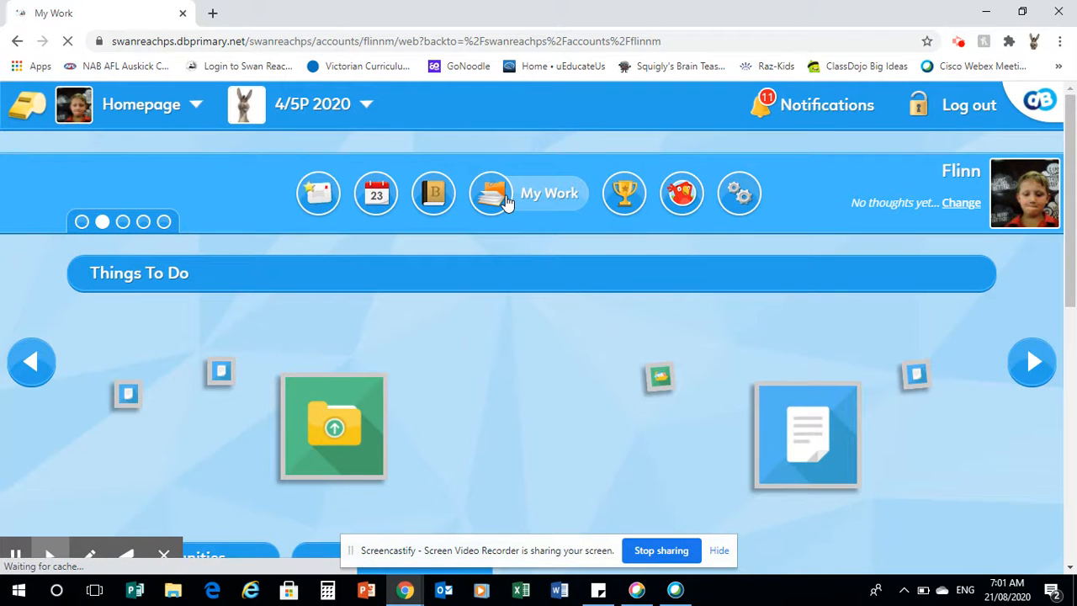
{"action": "left_click", "coordinate": [493, 192]}
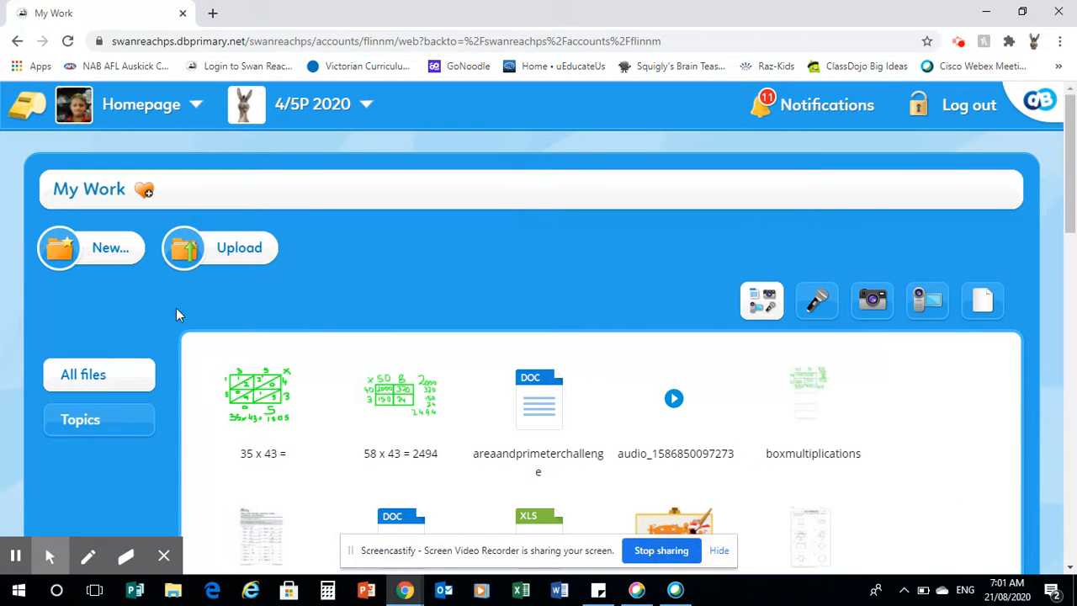
{"action": "left_click", "coordinate": [91, 247]}
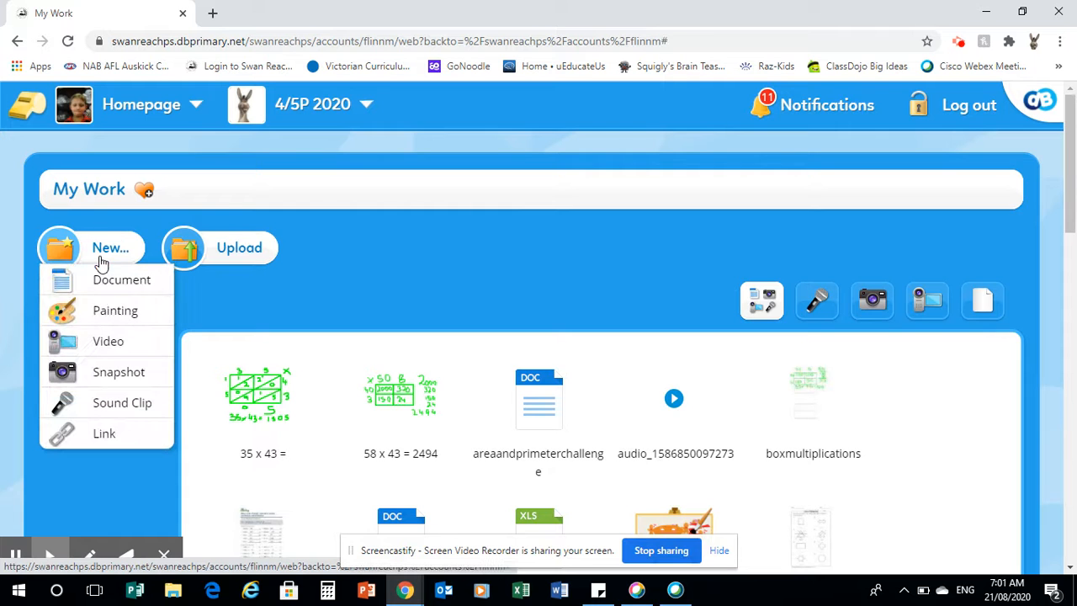
{"action": "mouse_move", "coordinate": [122, 402]}
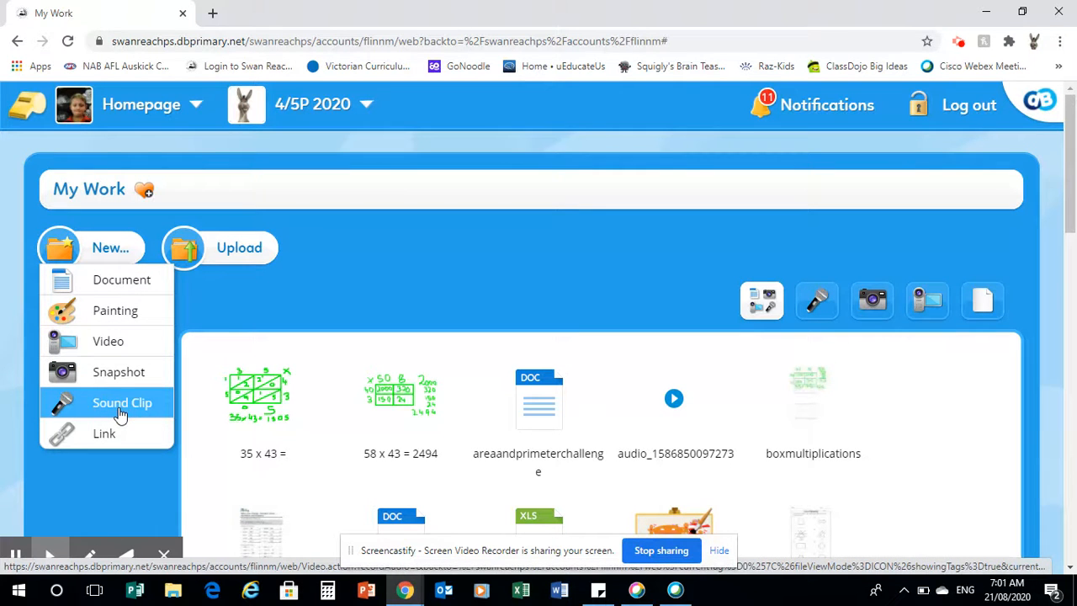
{"action": "left_click", "coordinate": [122, 403]}
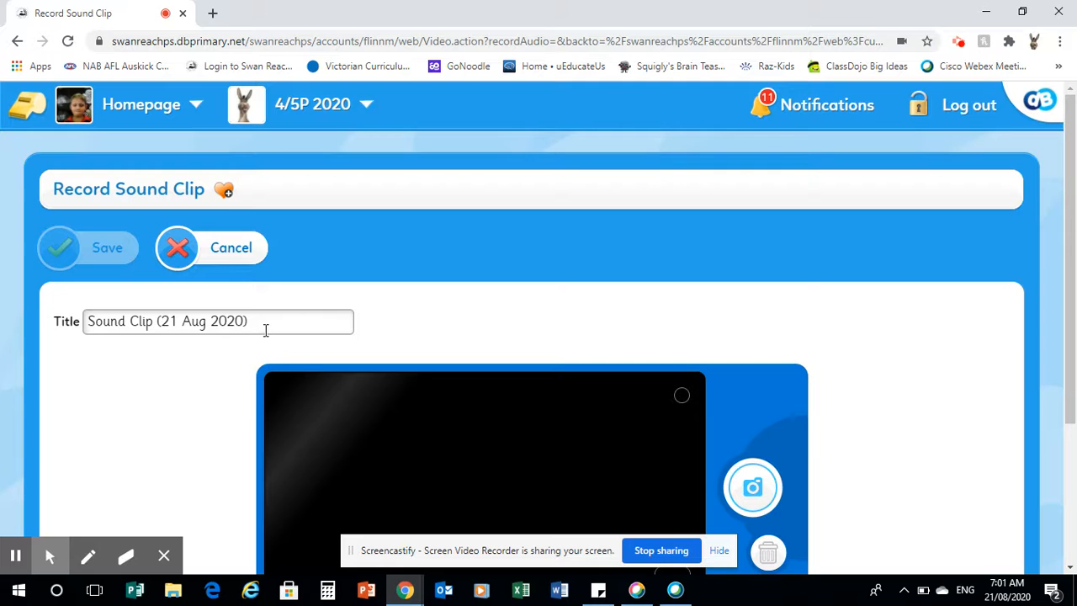
- Replace the clip's default title with 'Test Parody'
{"action": "left_click", "coordinate": [253, 322]}
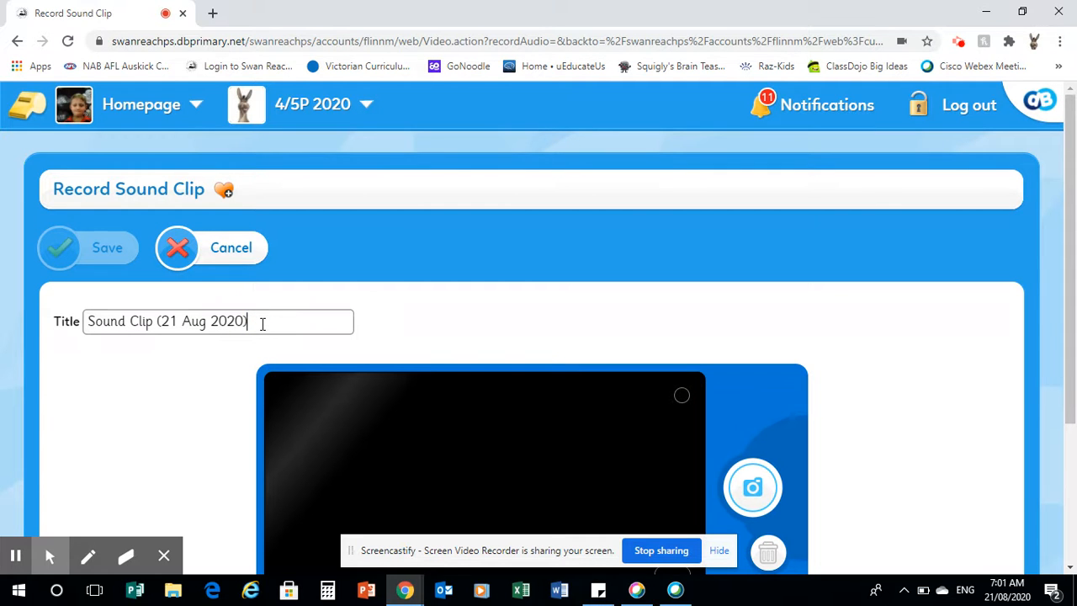
{"action": "left_click", "coordinate": [219, 321]}
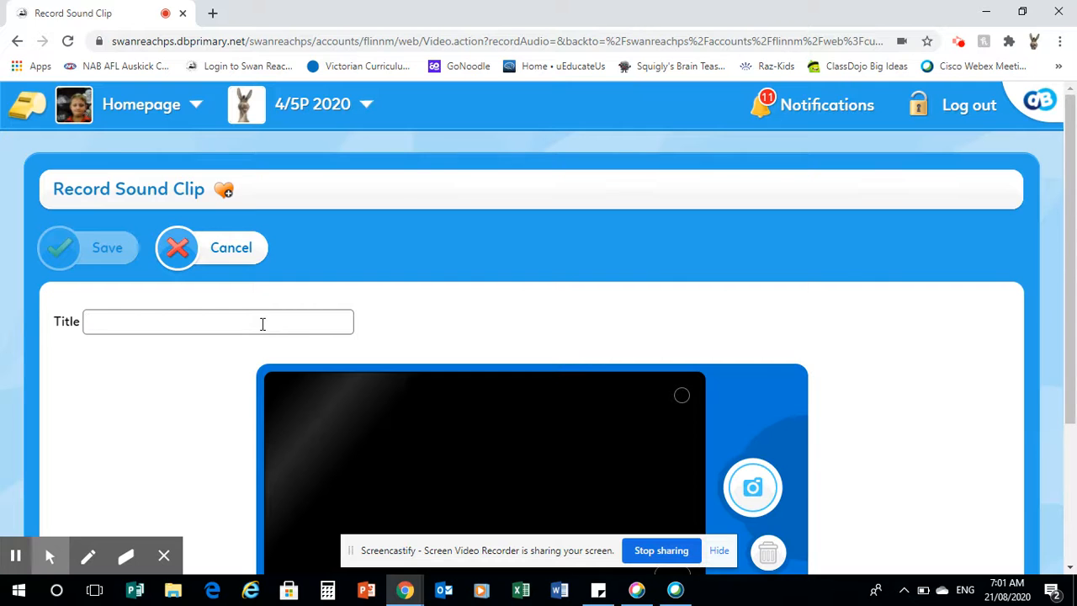
{"action": "type", "text": "Test Par"}
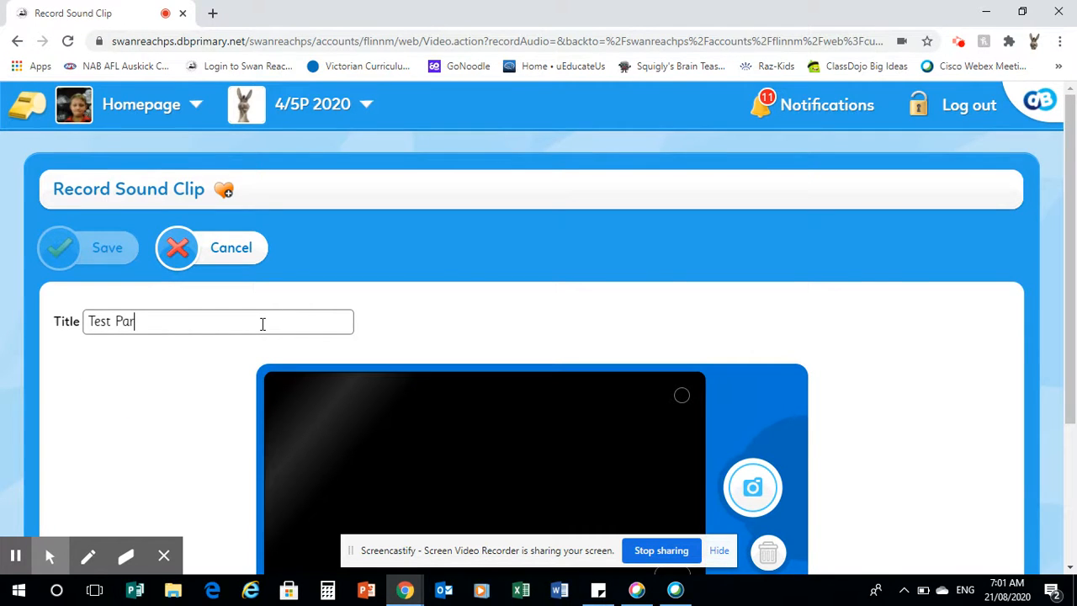
{"action": "type", "text": "ody"}
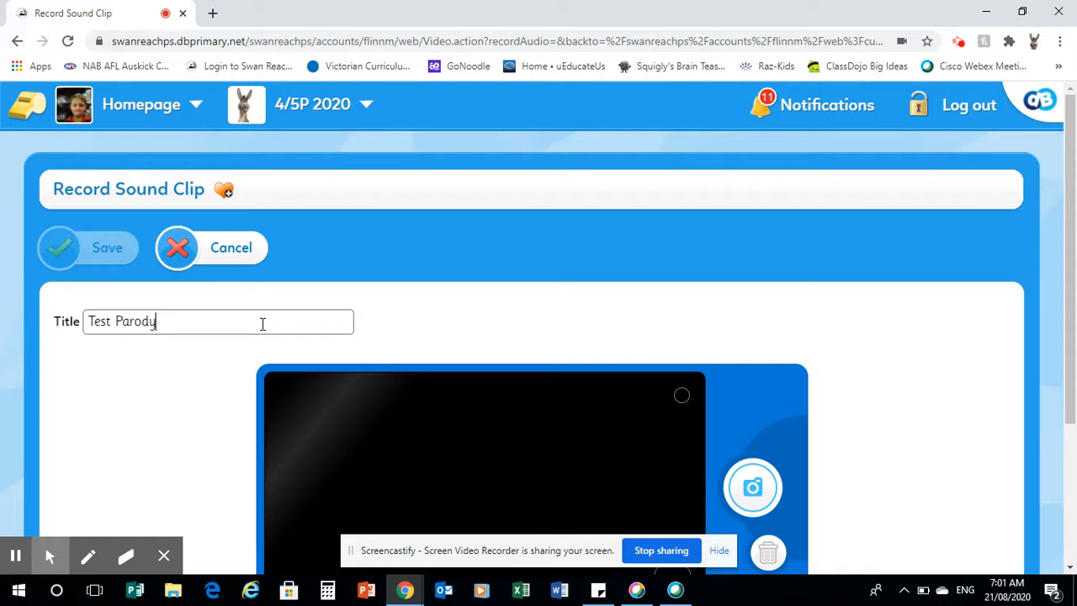
{"action": "mouse_move", "coordinate": [1069, 576]}
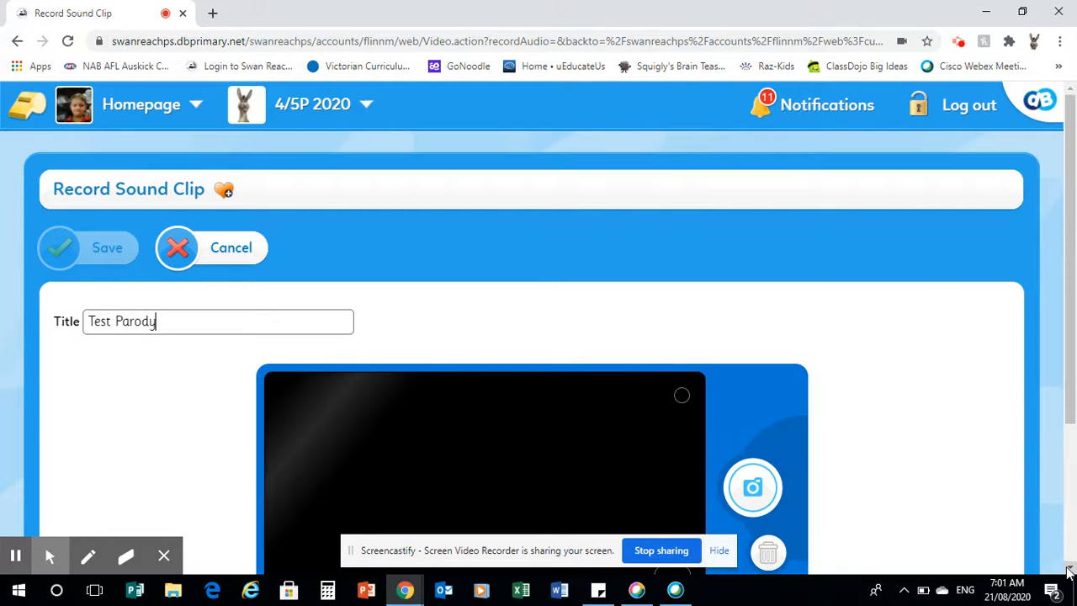
- Record a short audio take with Take Audio and let it upload and autoplay
{"action": "scroll", "scroll_direction": "down", "scroll_amount": 3}
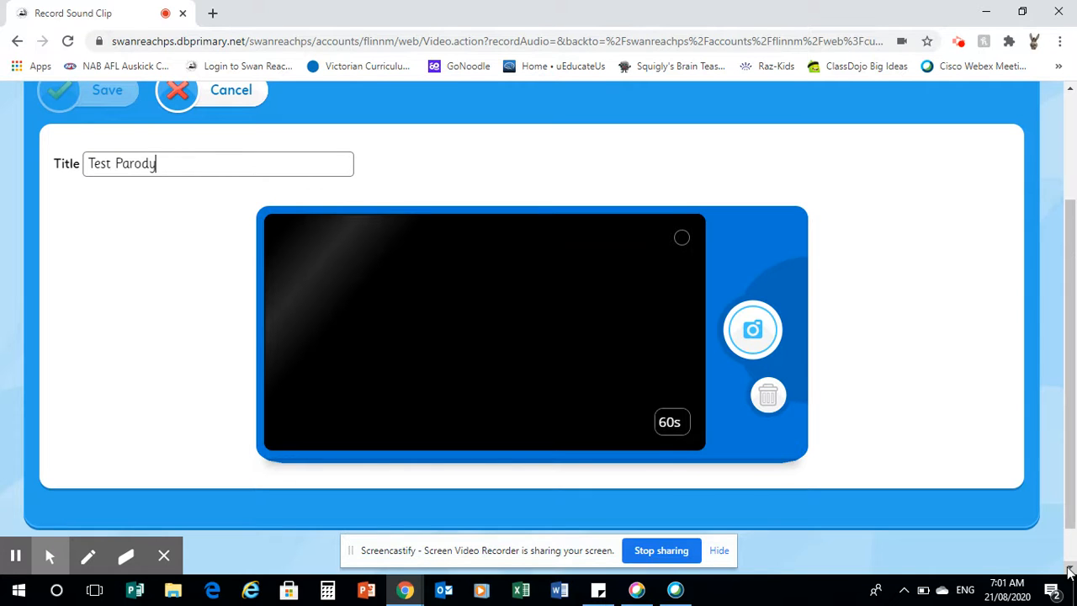
{"action": "mouse_move", "coordinate": [898, 397]}
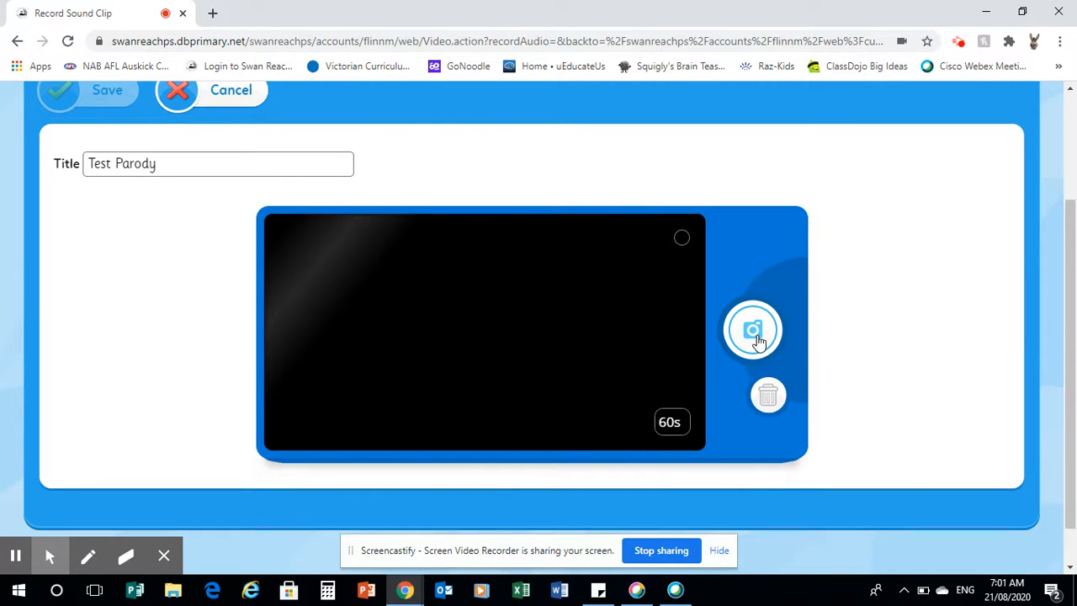
{"action": "mouse_move", "coordinate": [752, 329]}
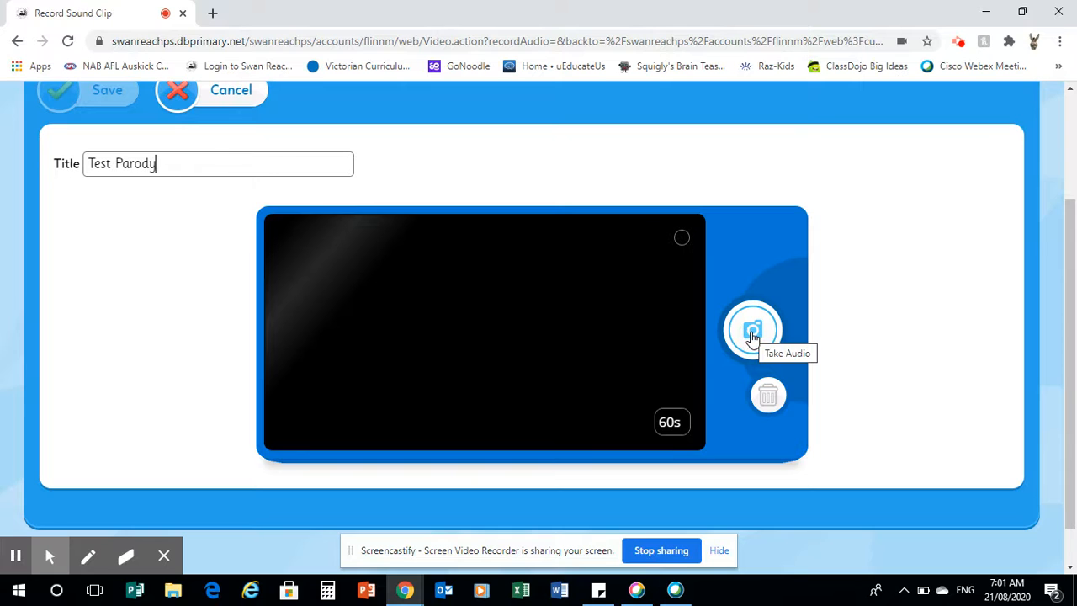
{"action": "left_click", "coordinate": [752, 330]}
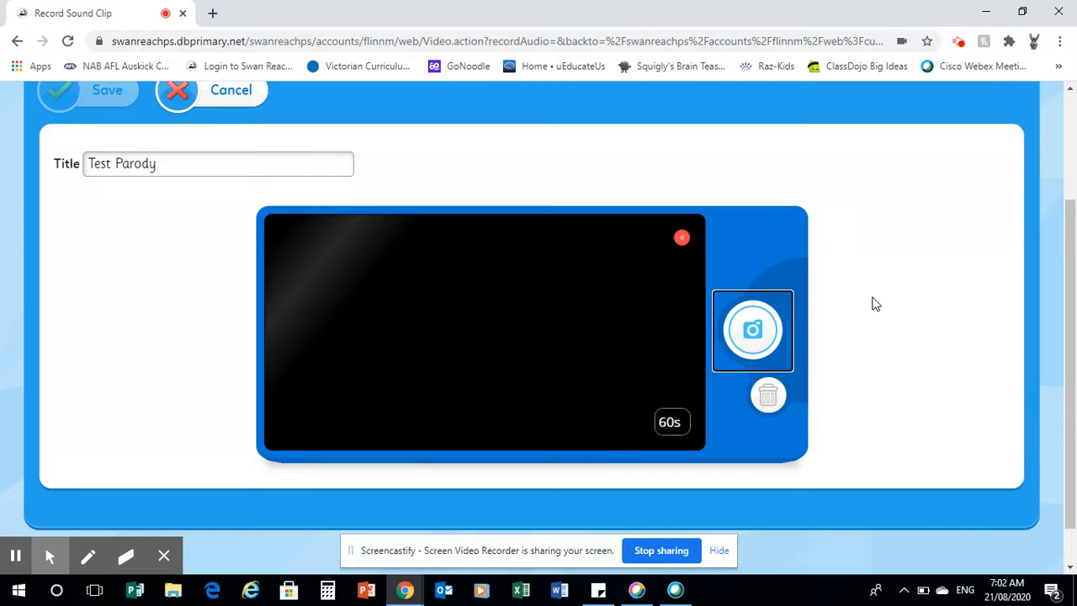
{"action": "left_click", "coordinate": [752, 330]}
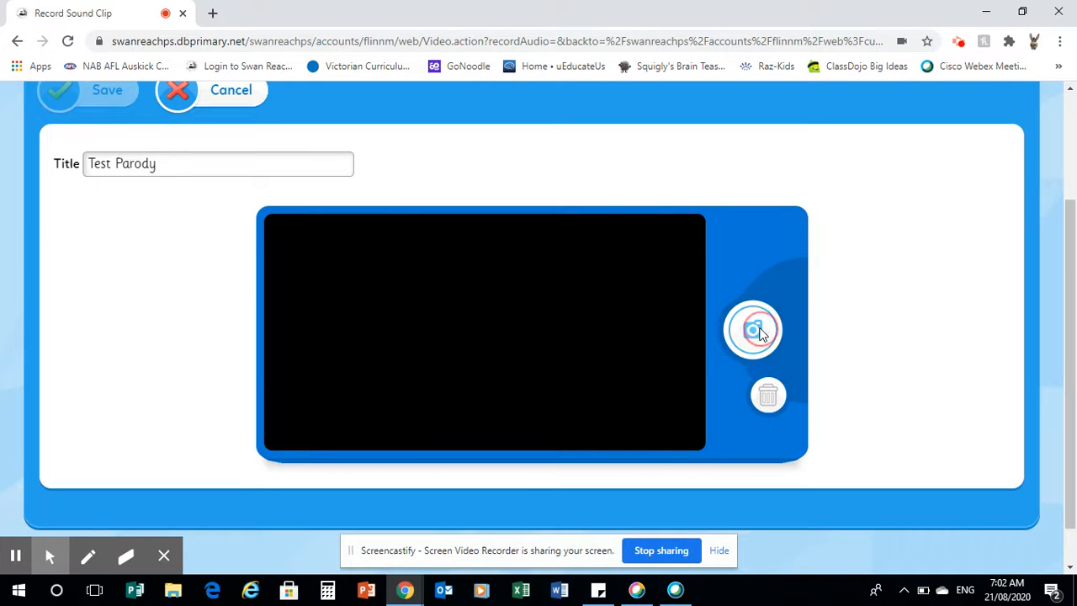
{"action": "left_click", "coordinate": [752, 329]}
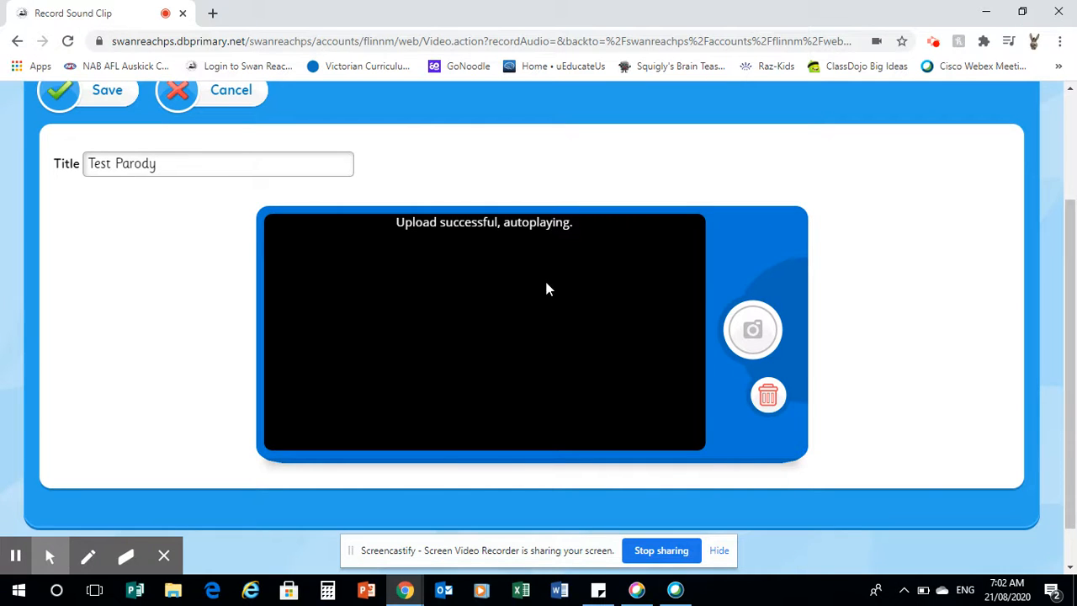
{"action": "mouse_move", "coordinate": [578, 182]}
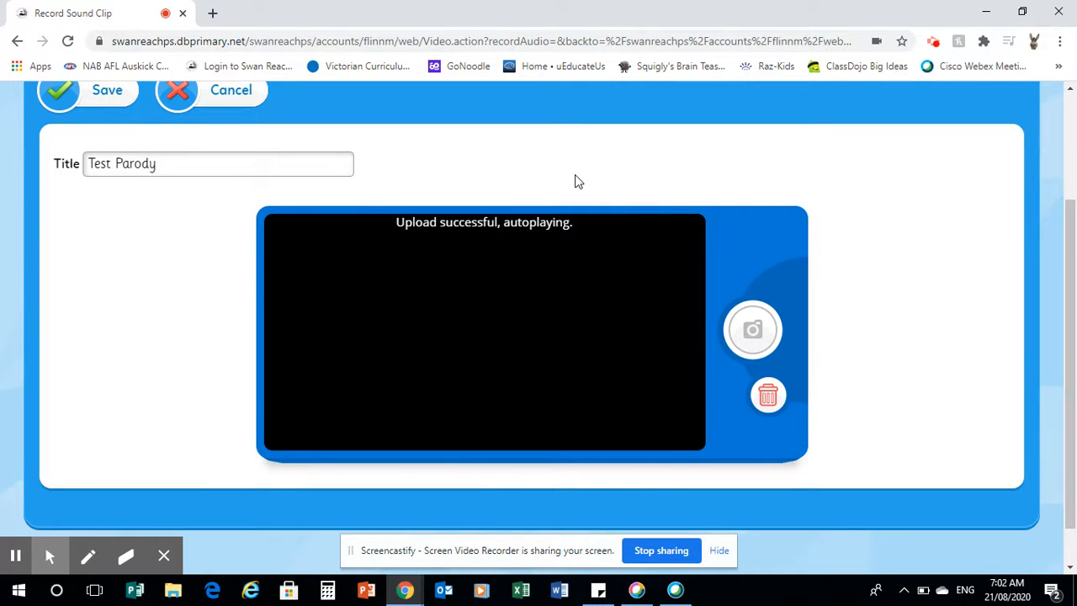
{"action": "mouse_move", "coordinate": [437, 150]}
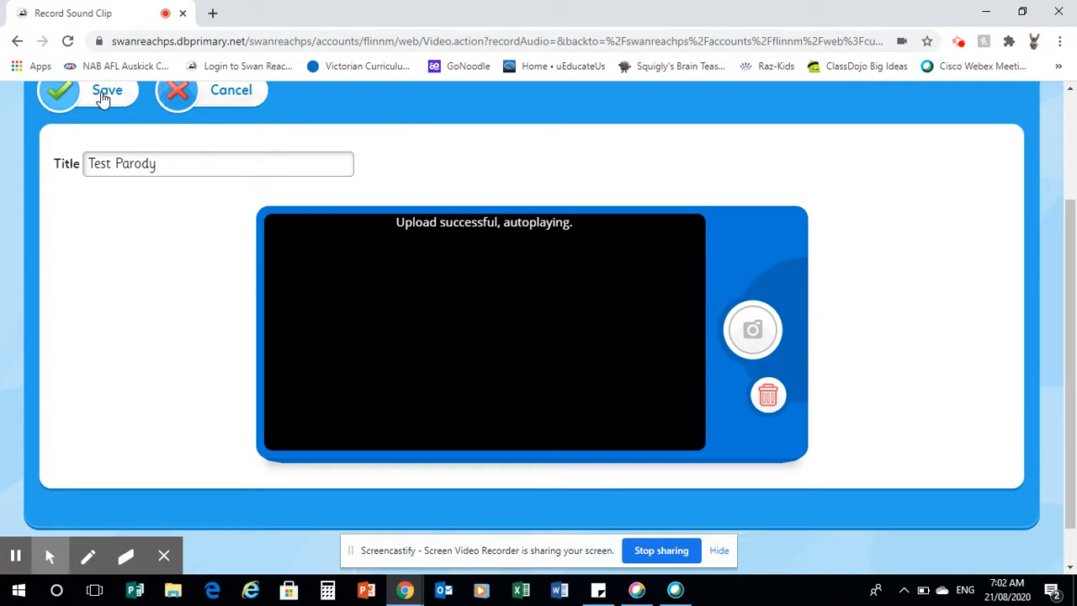
- Save the Test Parody sound clip and return to the My Work file list
{"action": "left_click", "coordinate": [108, 90]}
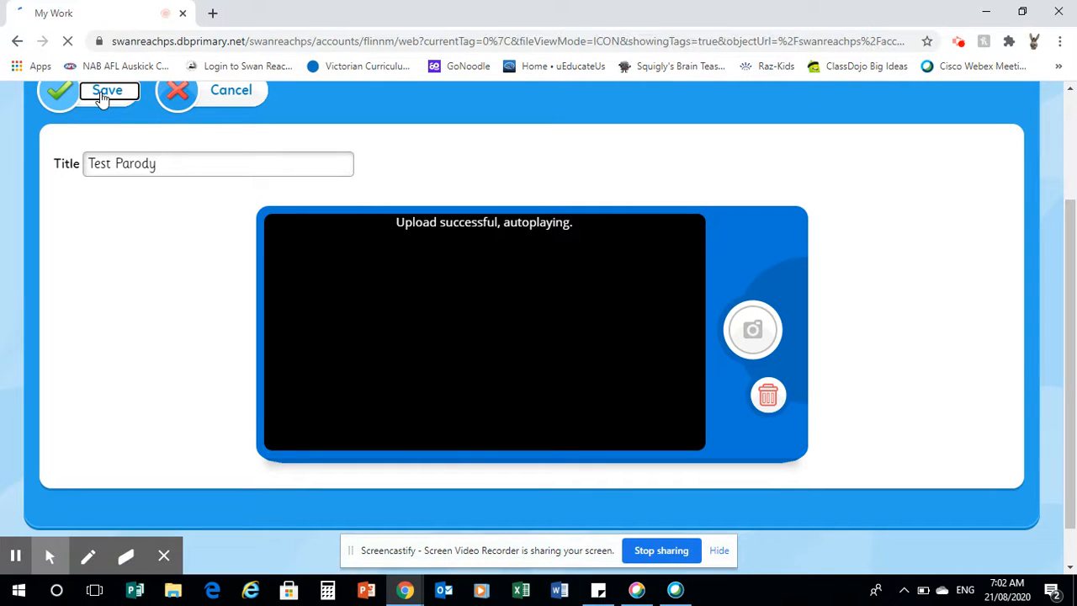
{"action": "left_click", "coordinate": [108, 91]}
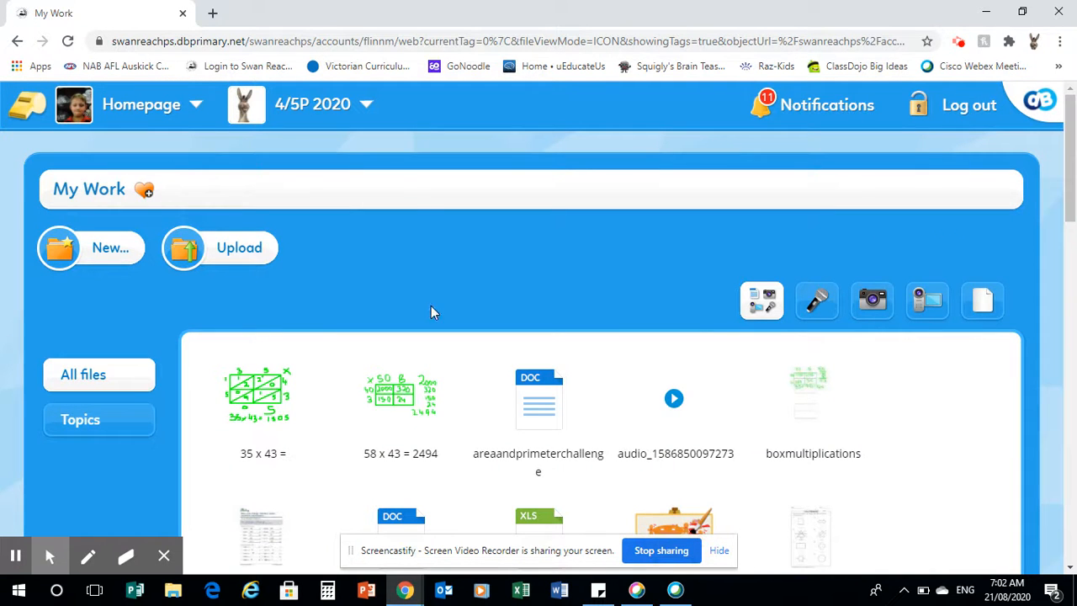
{"action": "mouse_move", "coordinate": [390, 313]}
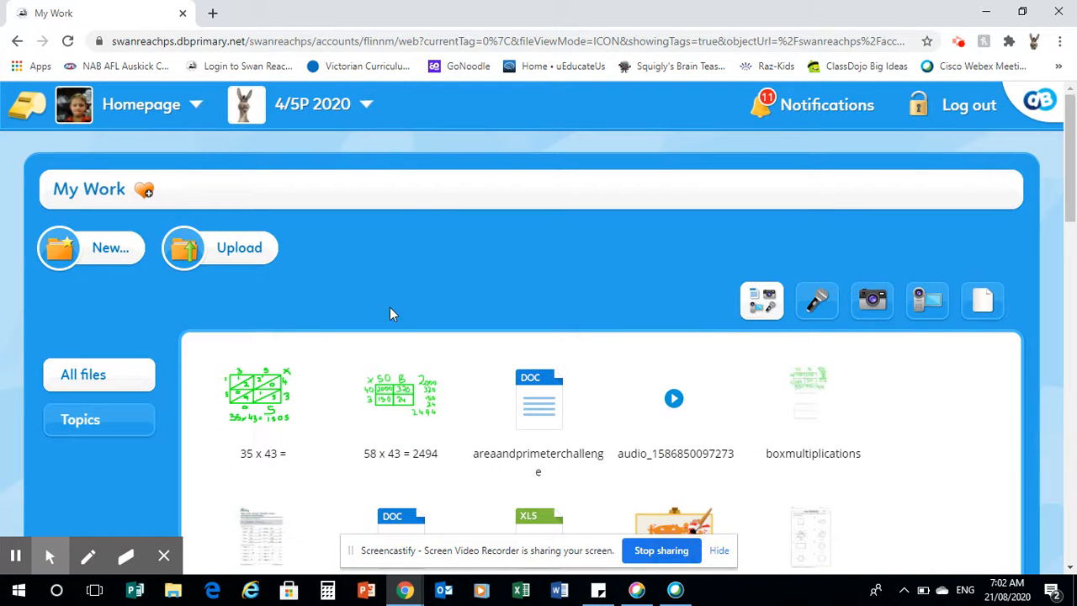
{"action": "mouse_move", "coordinate": [412, 286]}
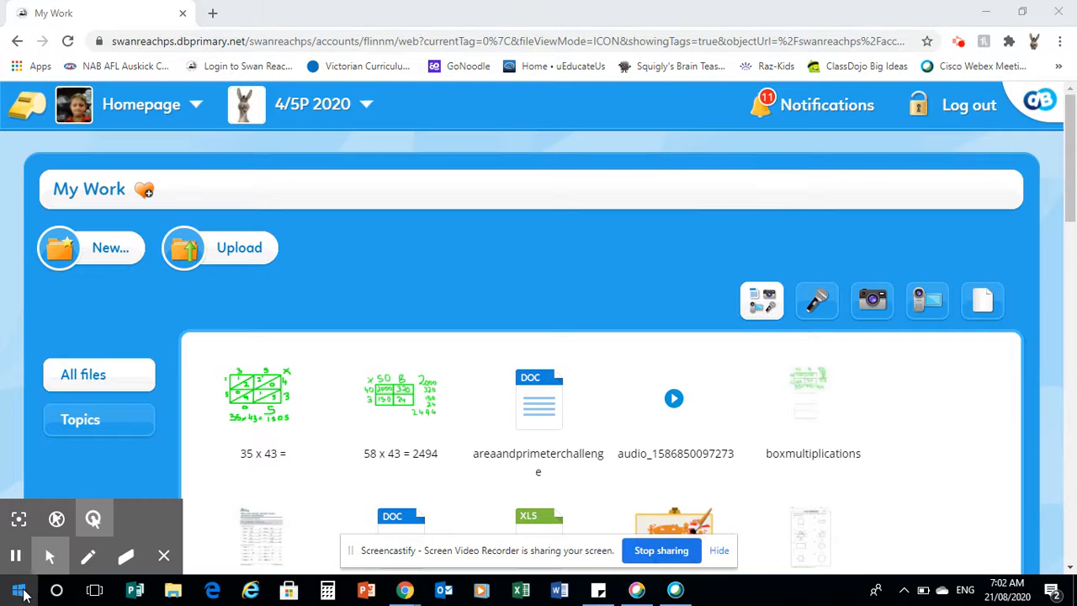
- Find Audacity in the Start menu app list and launch it
{"action": "left_click", "coordinate": [18, 590]}
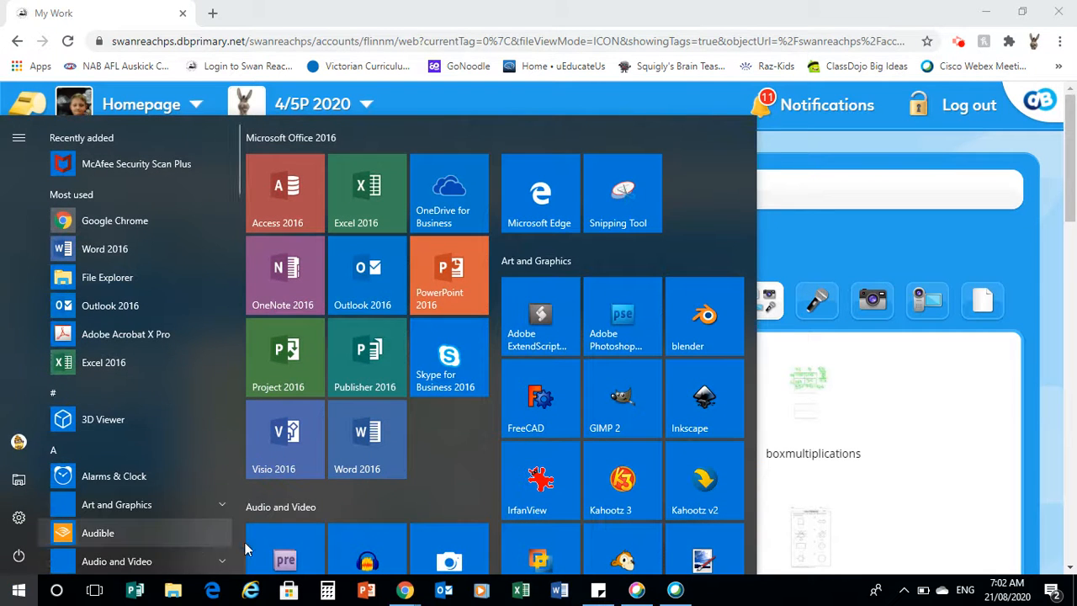
{"action": "mouse_move", "coordinate": [277, 513]}
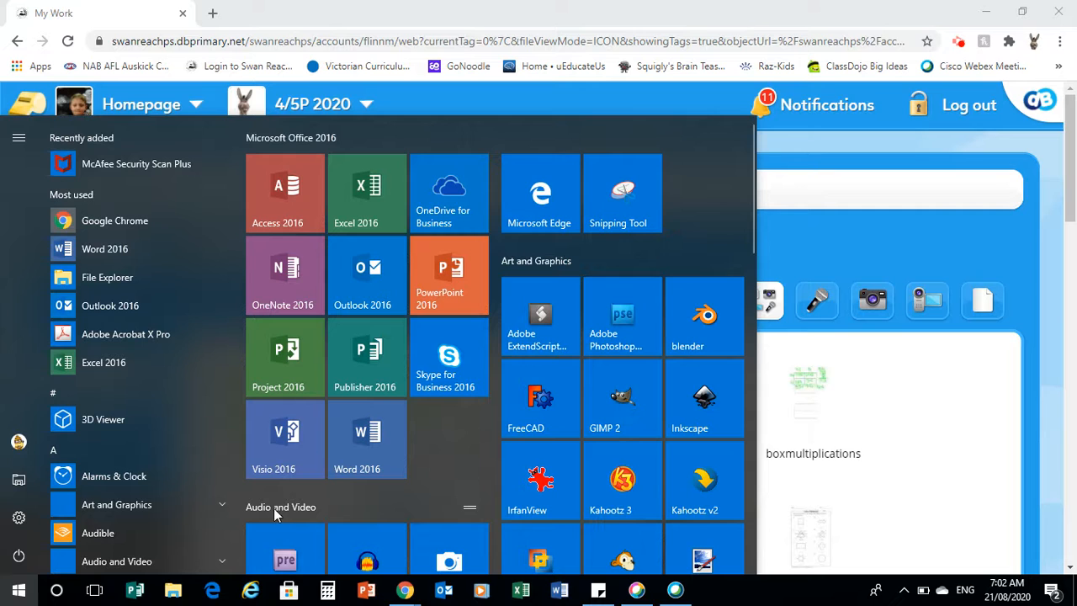
{"action": "mouse_move", "coordinate": [622, 560]}
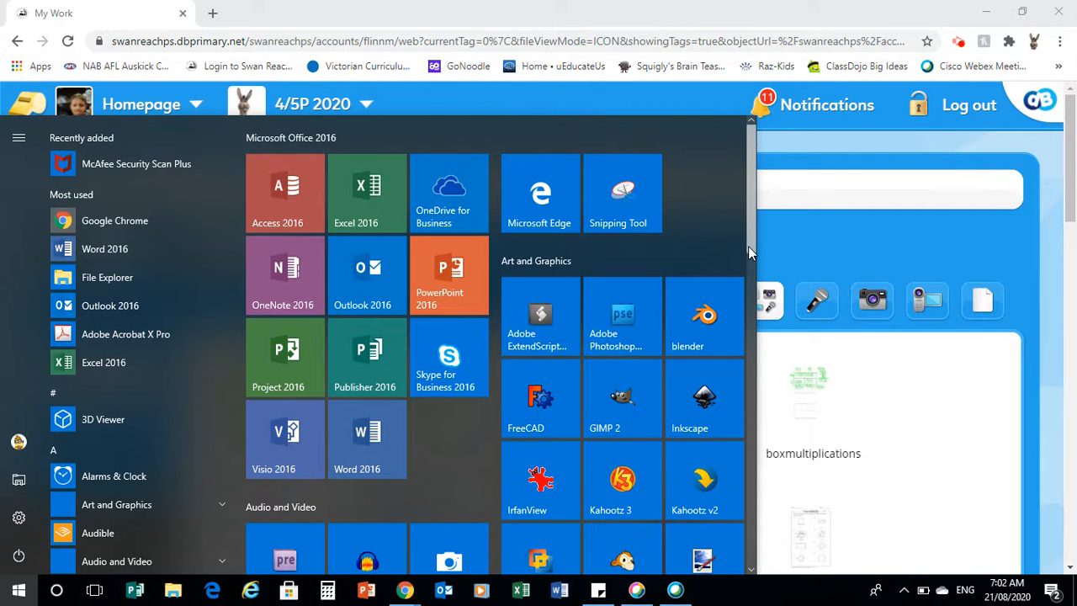
{"action": "scroll", "scroll_direction": "down", "scroll_amount": 3}
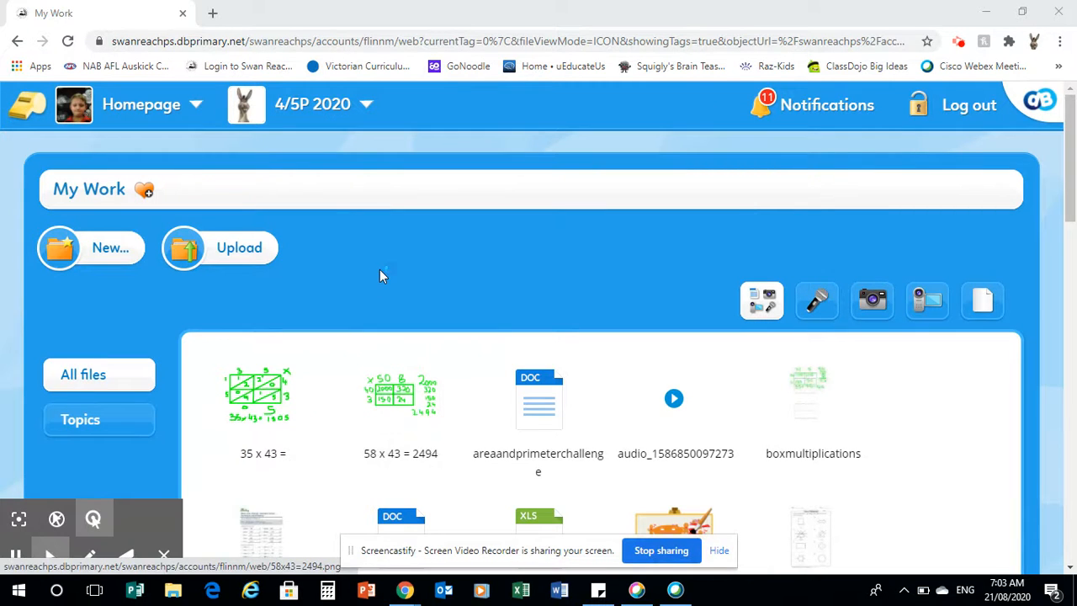
{"action": "left_click", "coordinate": [714, 589]}
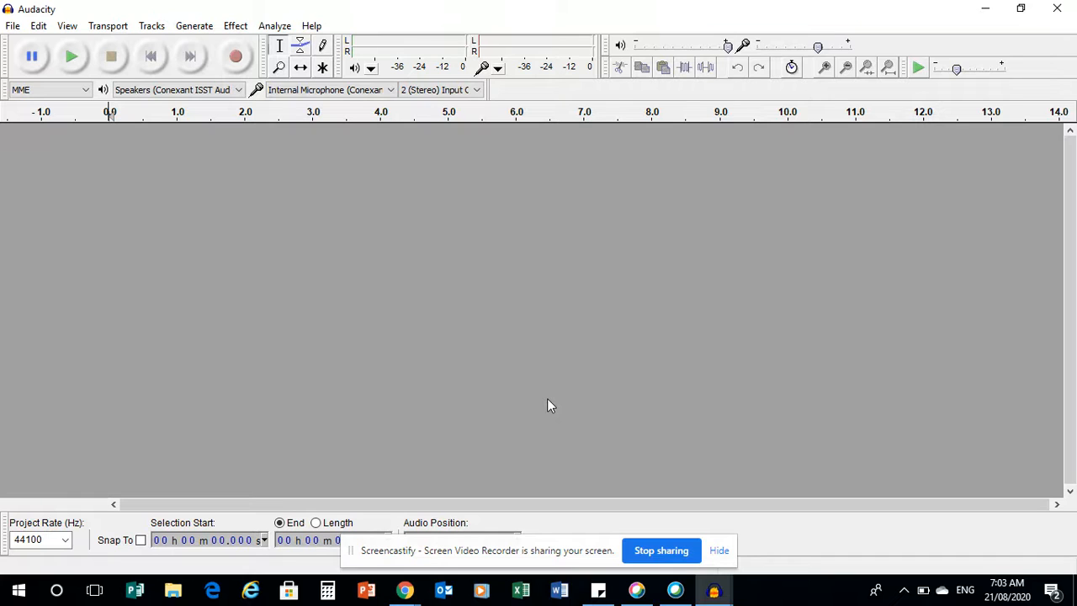
{"action": "mouse_move", "coordinate": [529, 264]}
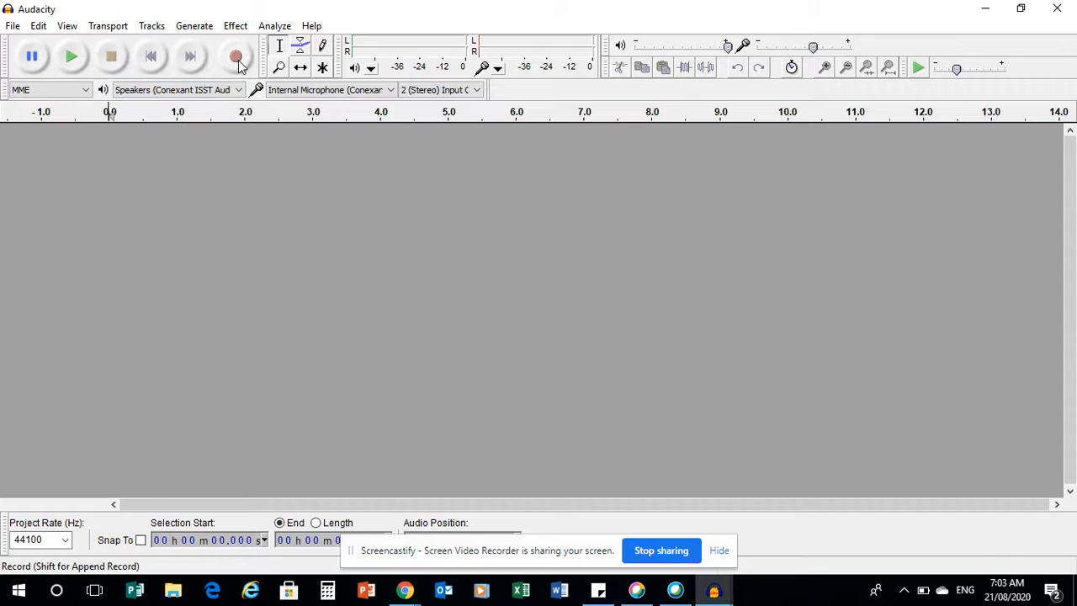
{"action": "mouse_move", "coordinate": [236, 56]}
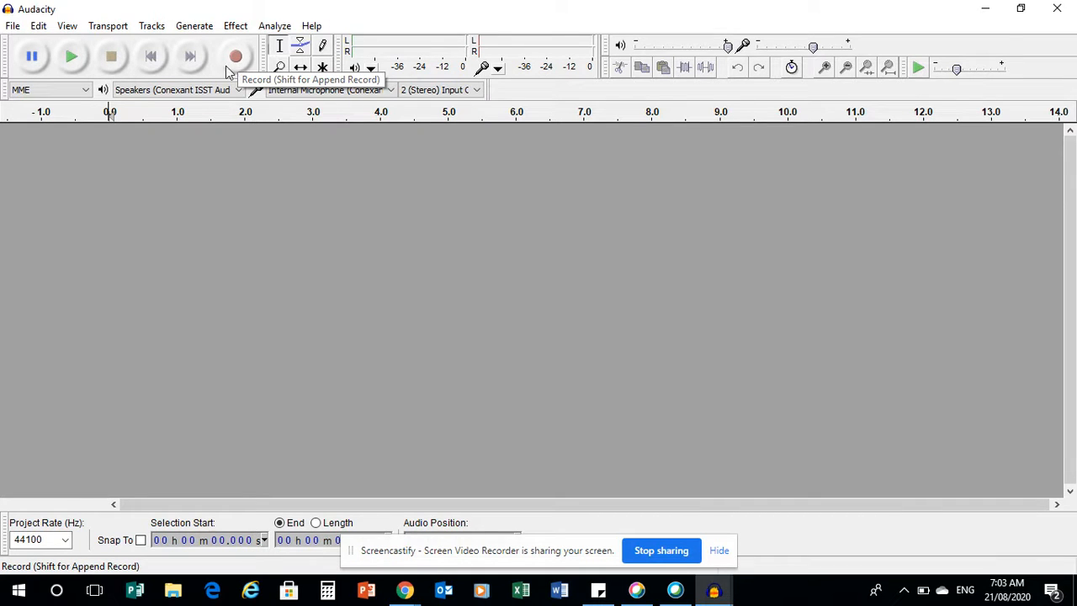
{"action": "mouse_move", "coordinate": [238, 72]}
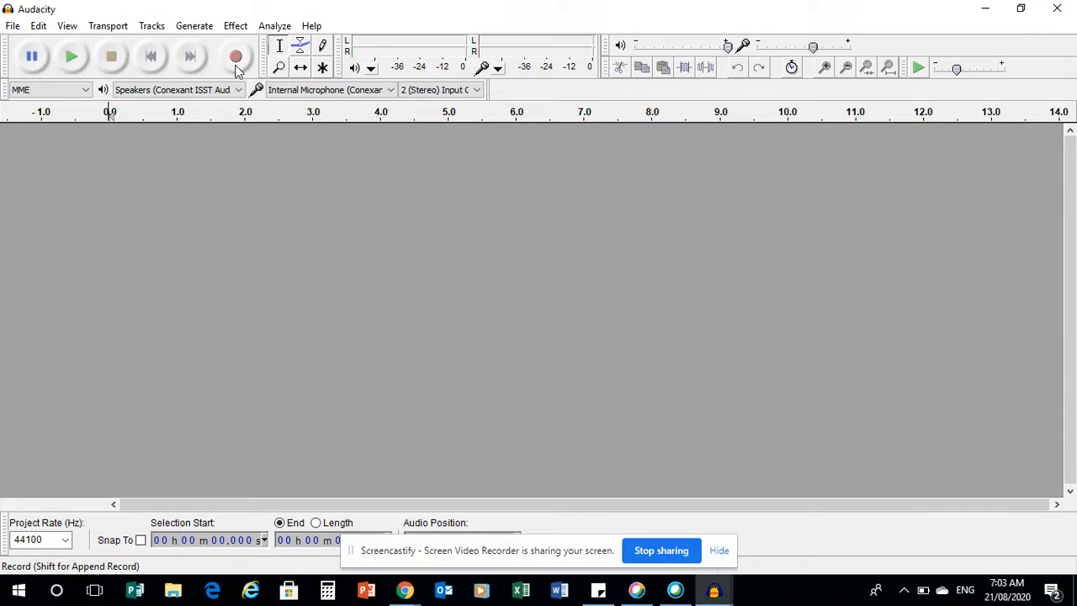
- Record about five and a half seconds of spoken parody, then stop
{"action": "left_click", "coordinate": [236, 55]}
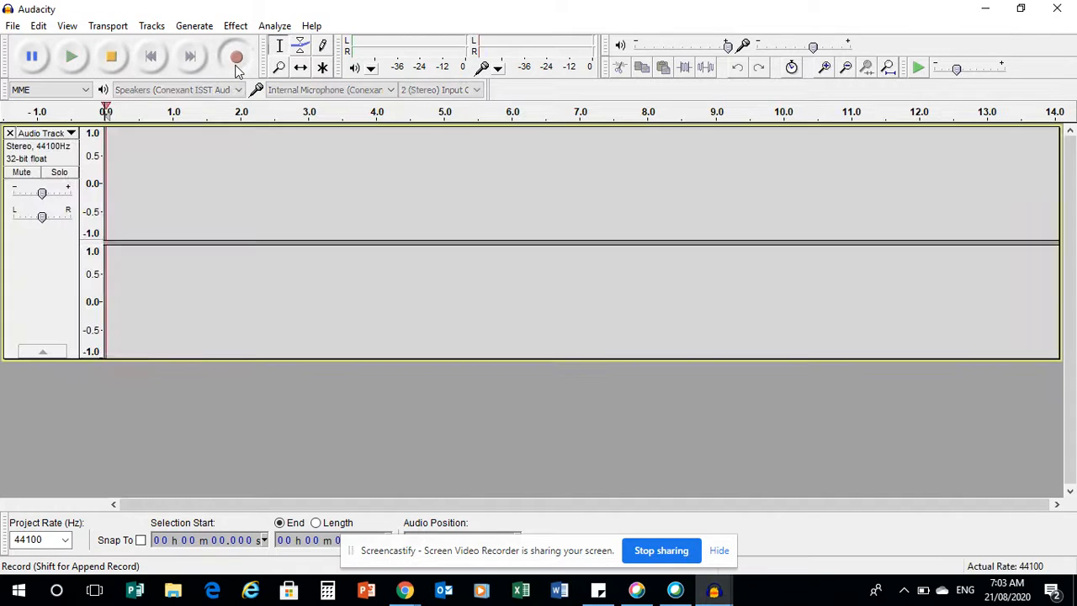
{"action": "left_click", "coordinate": [236, 57]}
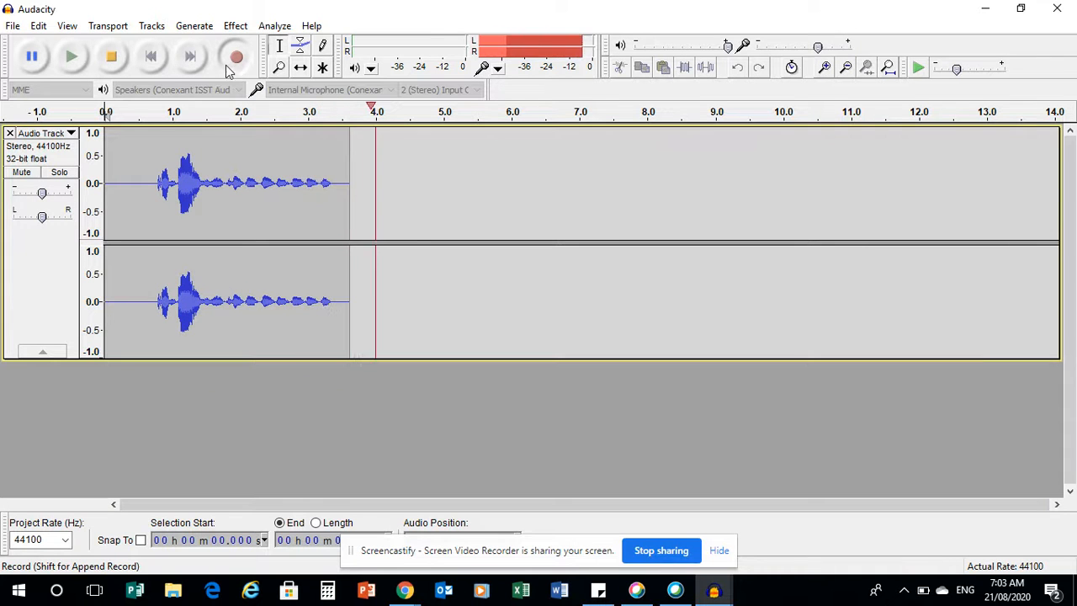
{"action": "left_click", "coordinate": [111, 56]}
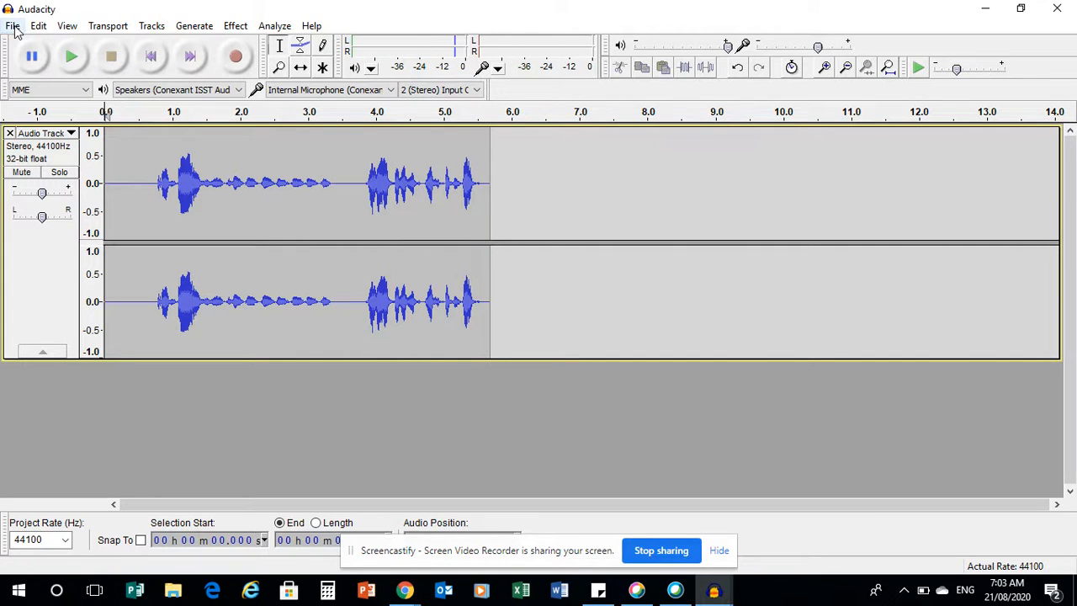
- Export the audio as 'Test Parody' MP3 into Downloads
{"action": "left_click", "coordinate": [12, 25]}
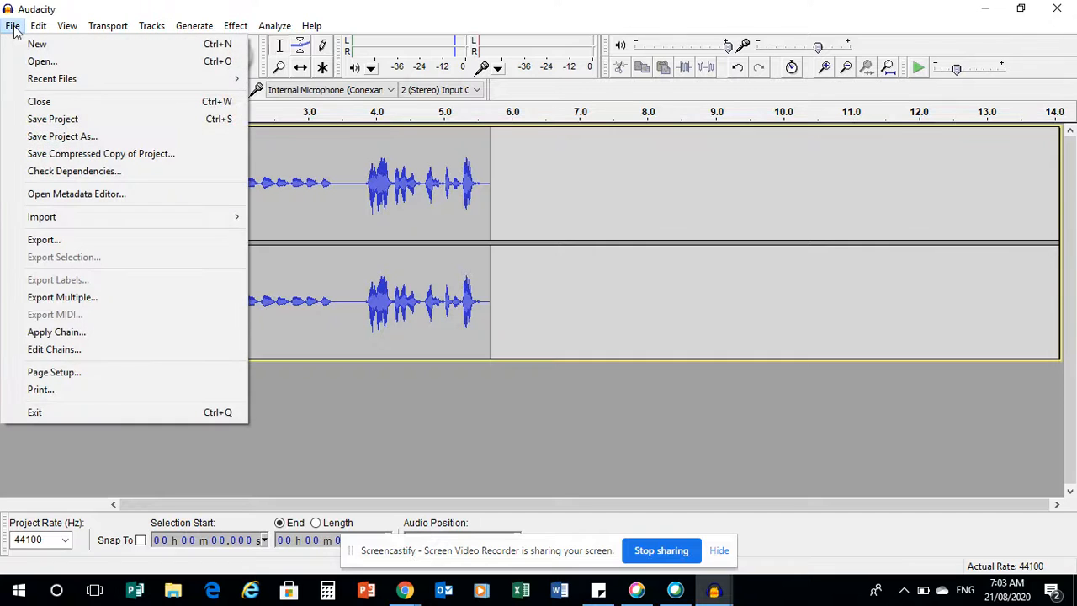
{"action": "mouse_move", "coordinate": [44, 240]}
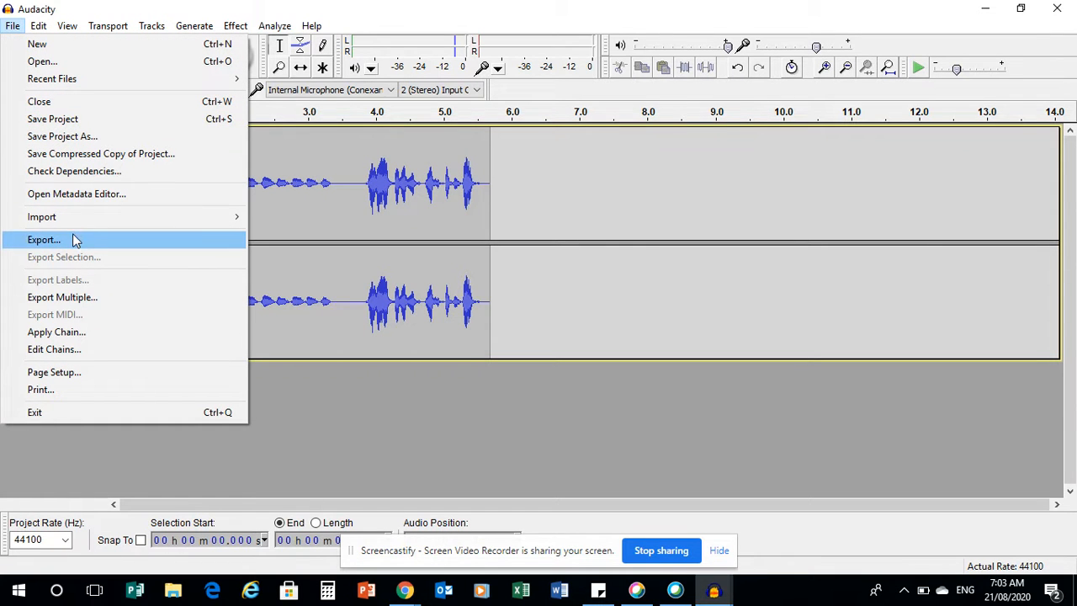
{"action": "mouse_move", "coordinate": [63, 244]}
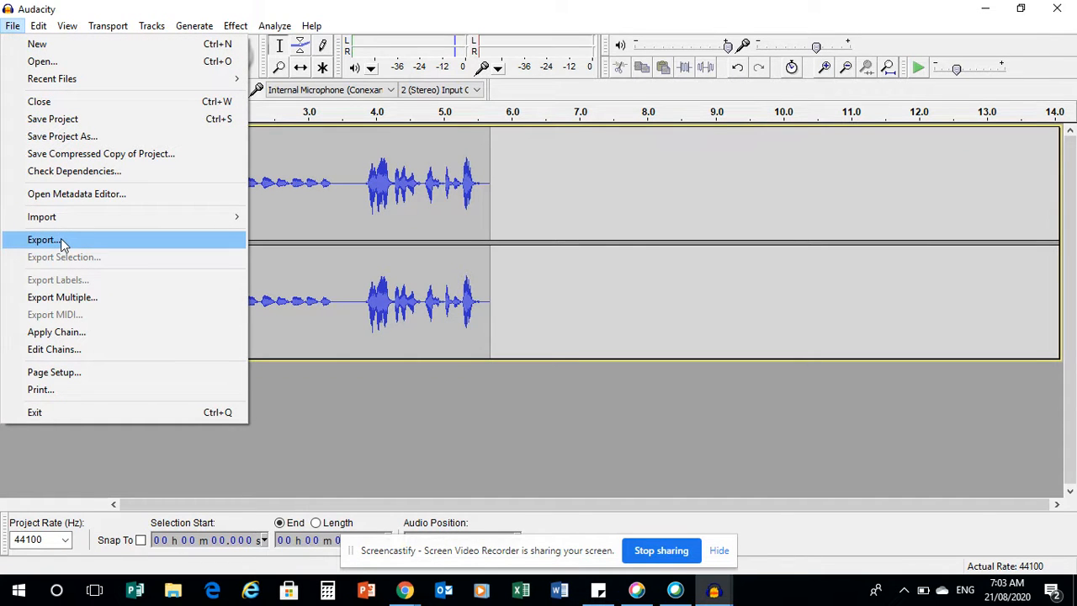
{"action": "left_click", "coordinate": [44, 240]}
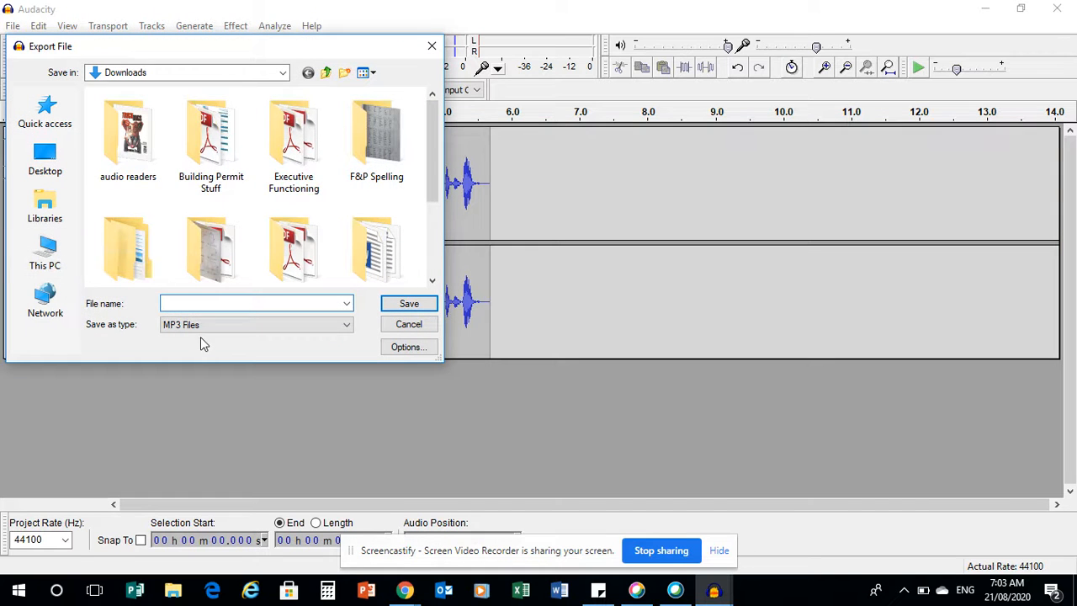
{"action": "left_click", "coordinate": [255, 324]}
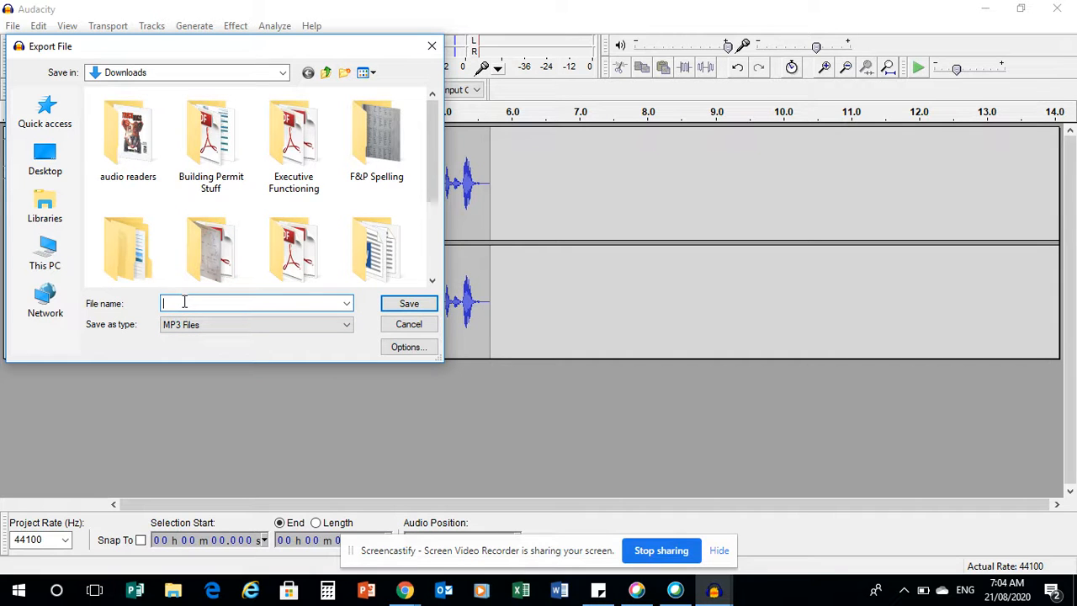
{"action": "type", "text": "Test Parody"}
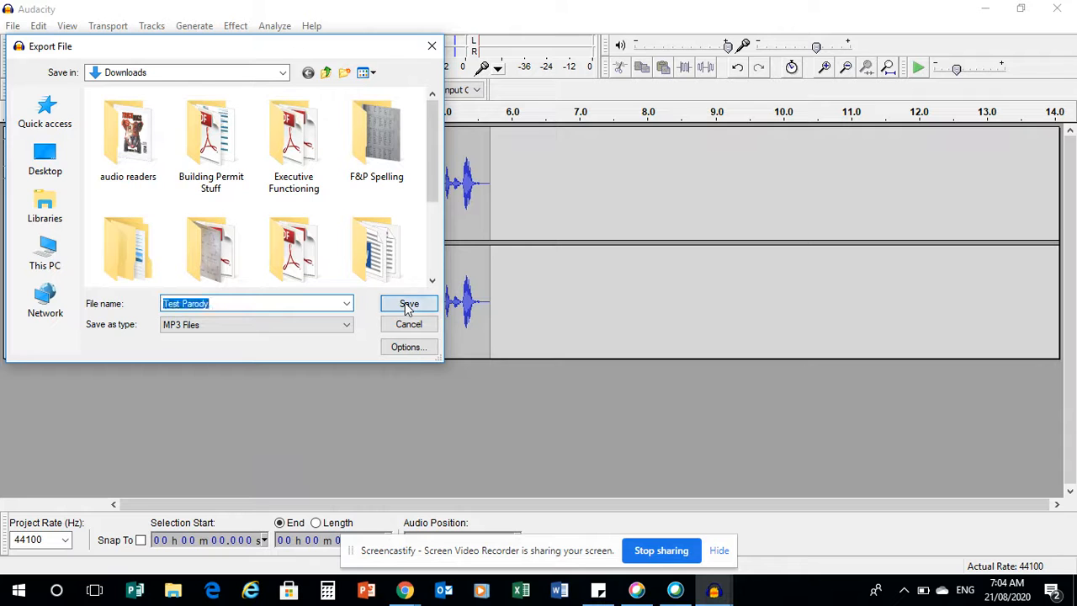
{"action": "left_click", "coordinate": [409, 304]}
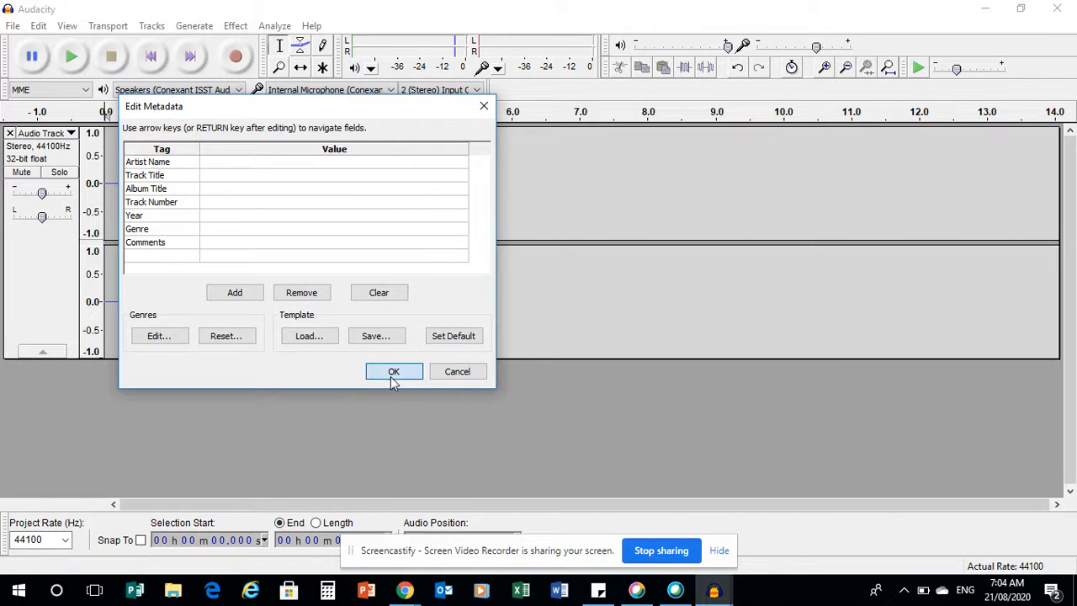
- Confirm the metadata without changes, close the project unsaved, and dismiss the Welcome dialog
{"action": "left_click", "coordinate": [393, 371]}
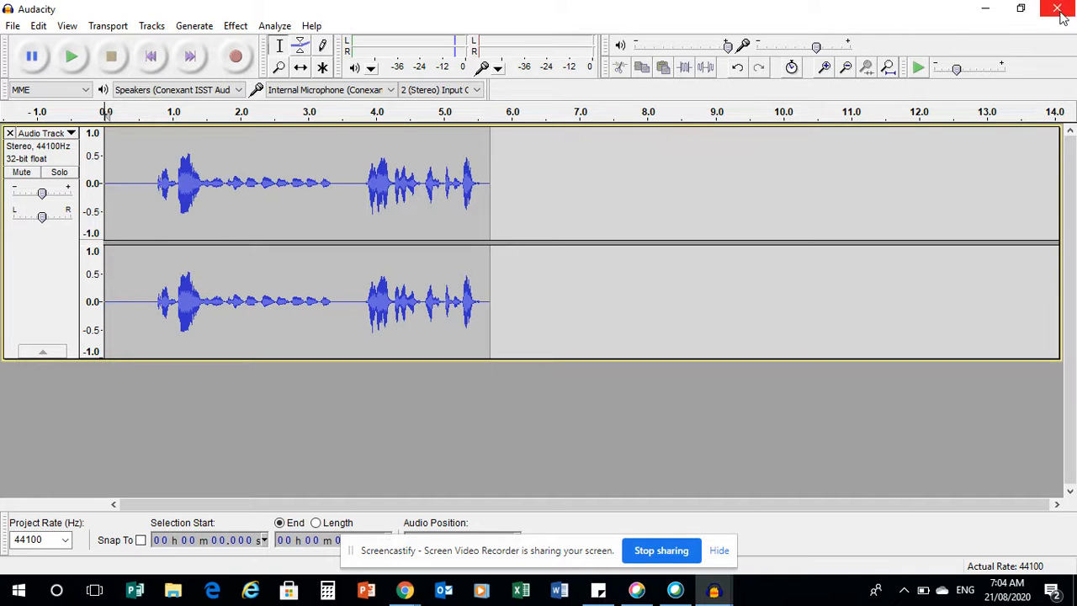
{"action": "left_click", "coordinate": [1058, 11]}
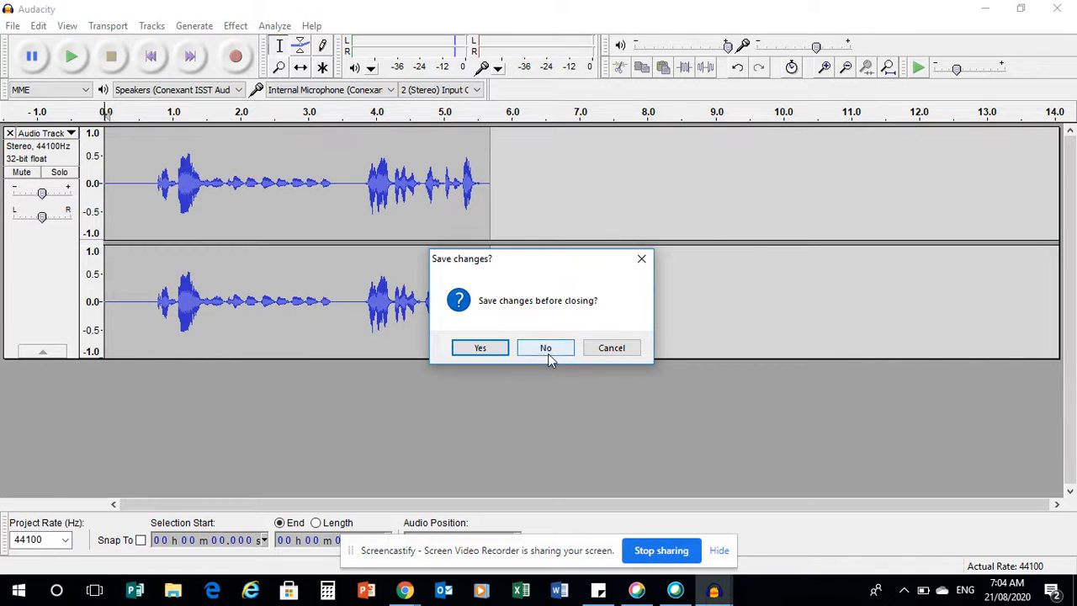
{"action": "left_click", "coordinate": [545, 348]}
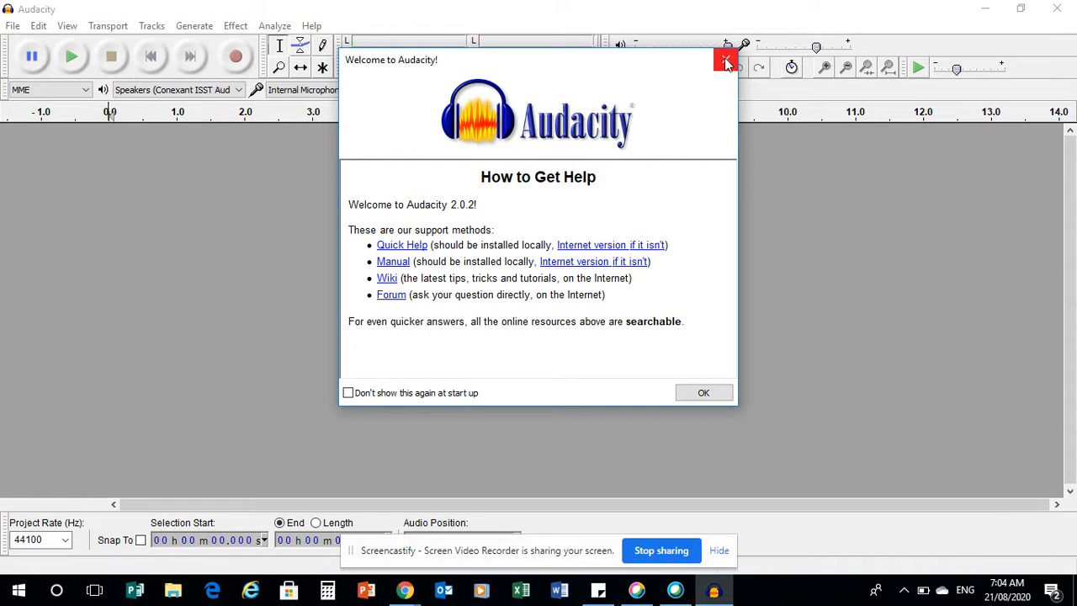
{"action": "left_click", "coordinate": [726, 60]}
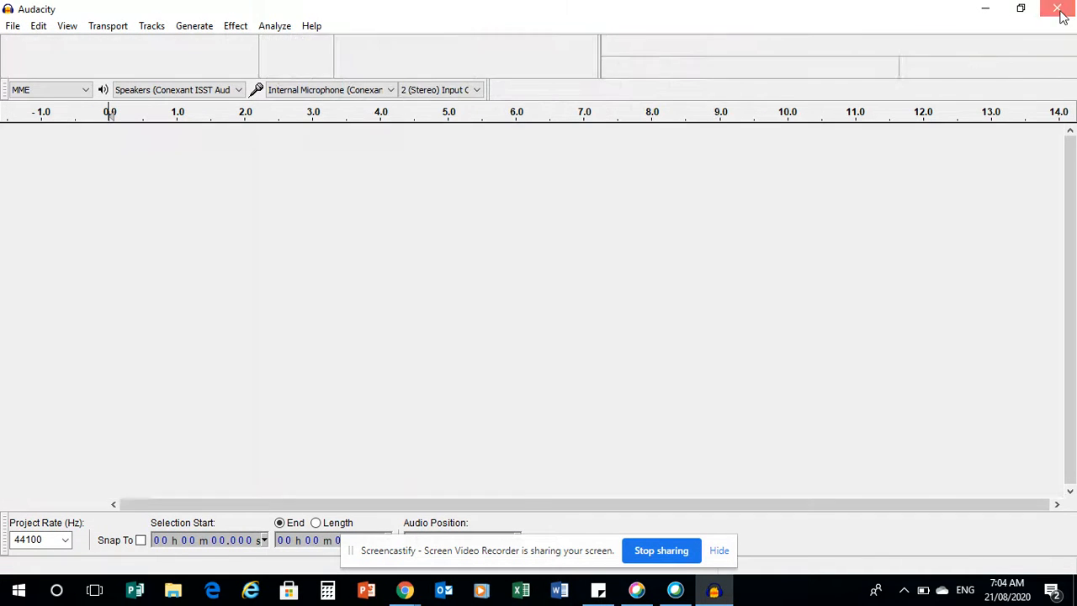
- Close Audacity, go to the DB Primary homepage, and open the Parody task
{"action": "left_click", "coordinate": [1059, 10]}
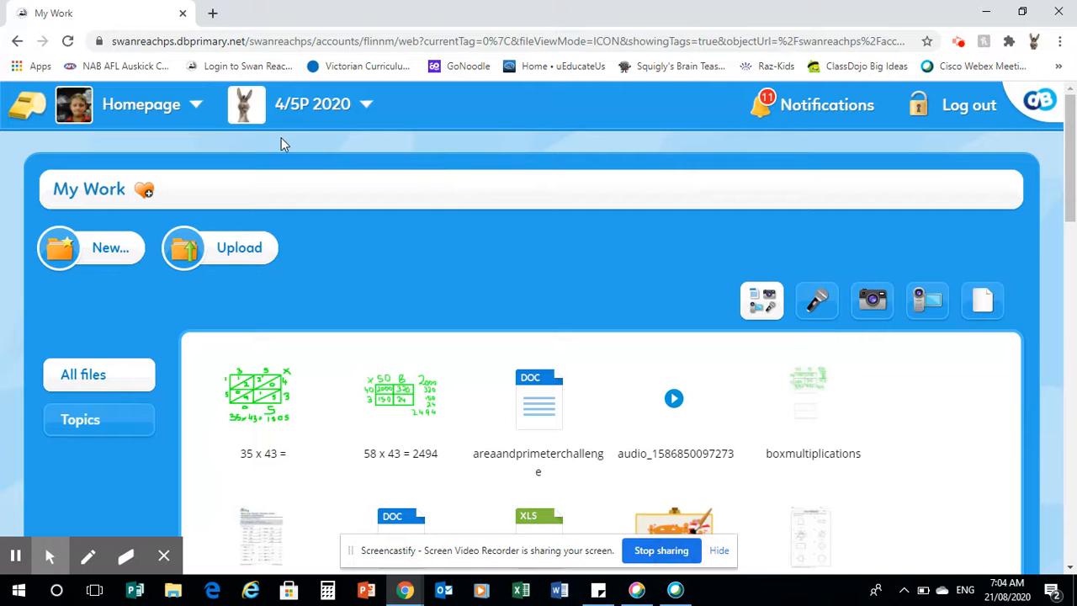
{"action": "left_click", "coordinate": [141, 103]}
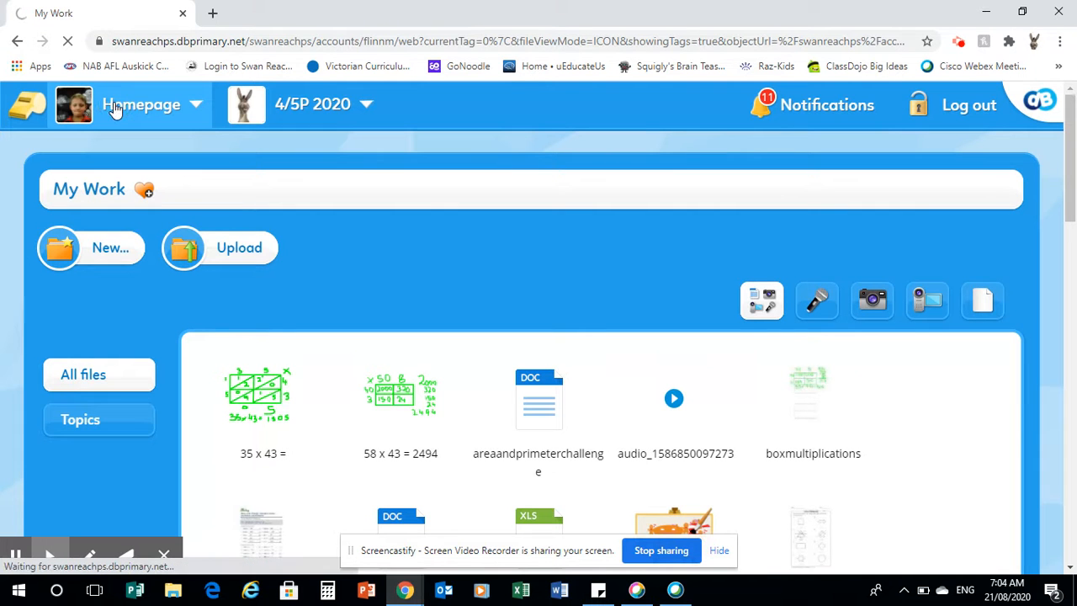
{"action": "left_click", "coordinate": [142, 104]}
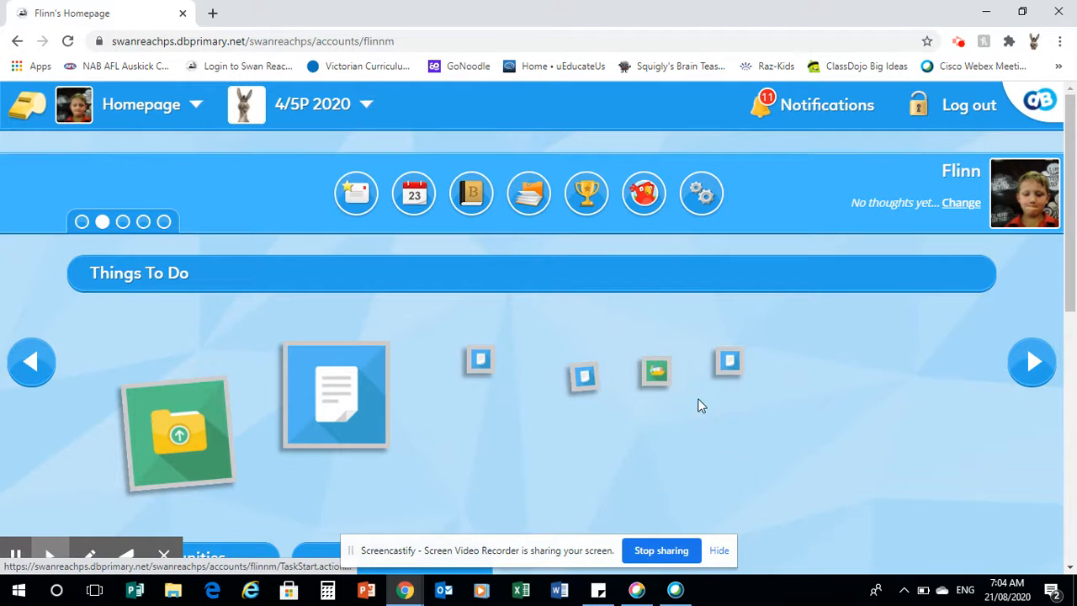
{"action": "left_click", "coordinate": [654, 375]}
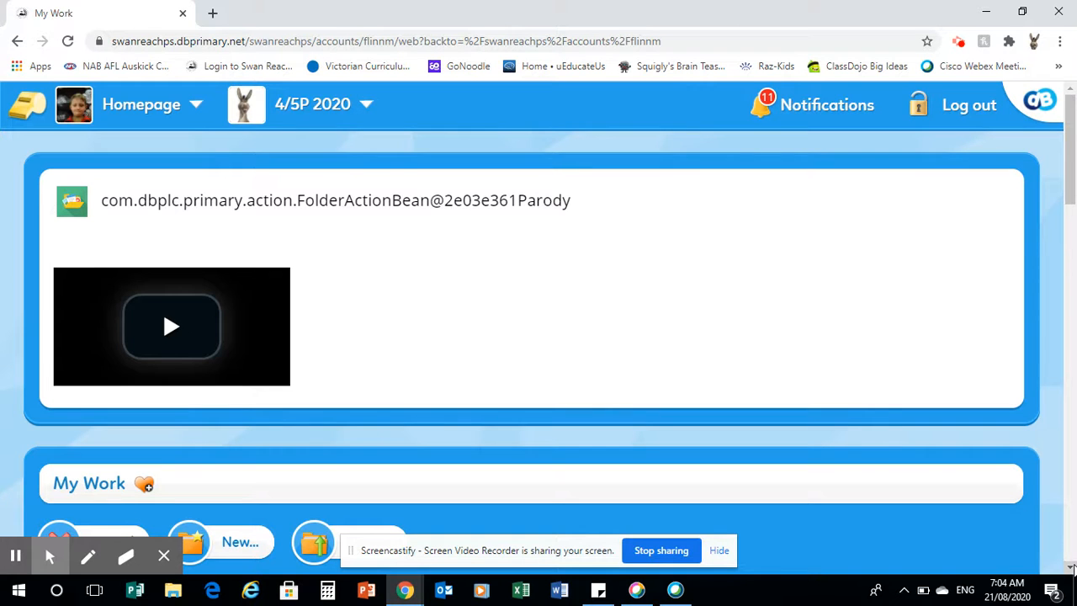
- Scroll down the My Work files until 'Test Parody' appears
{"action": "scroll", "scroll_direction": "down", "scroll_amount": 3}
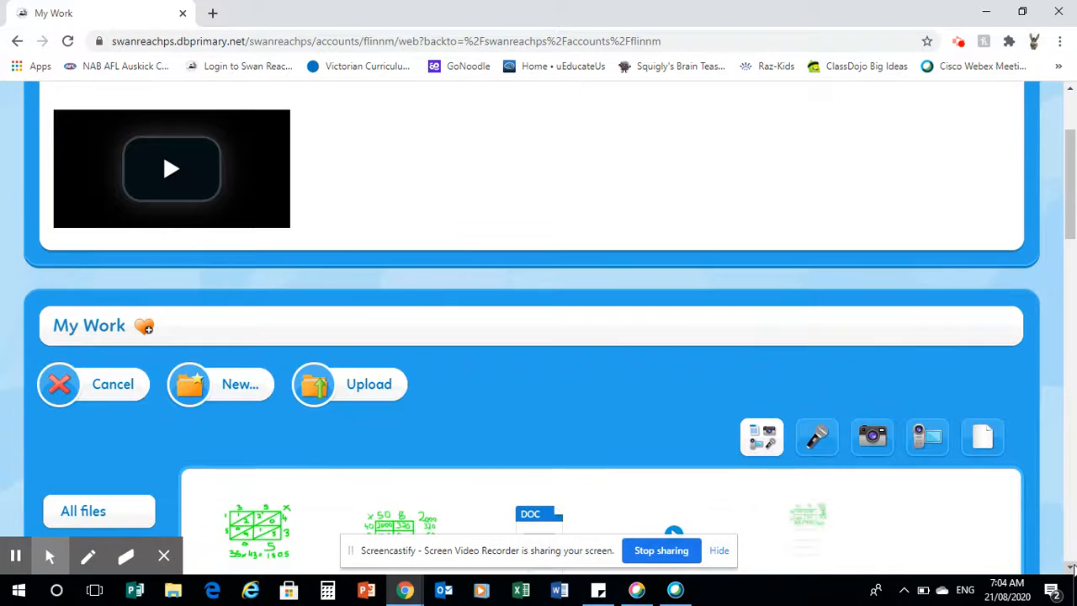
{"action": "mouse_move", "coordinate": [172, 168]}
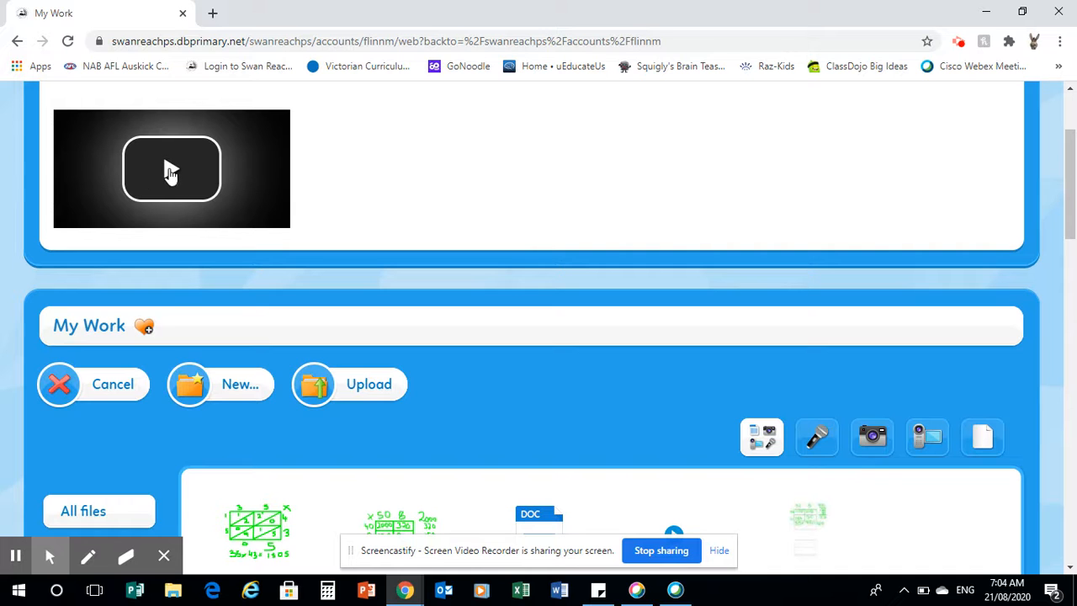
{"action": "mouse_move", "coordinate": [260, 194]}
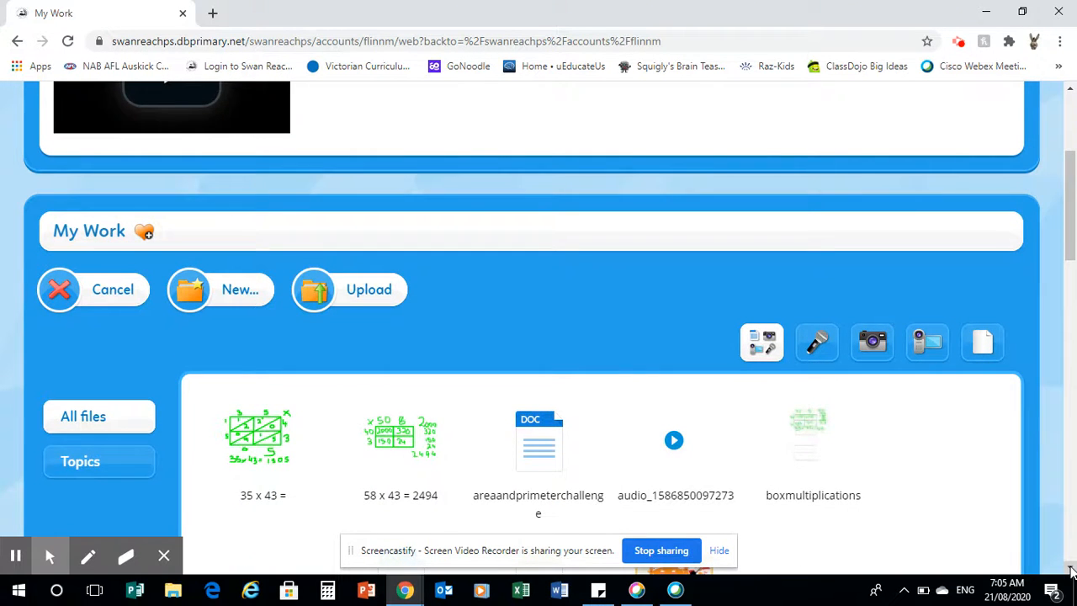
{"action": "scroll", "scroll_direction": "down", "scroll_amount": 3}
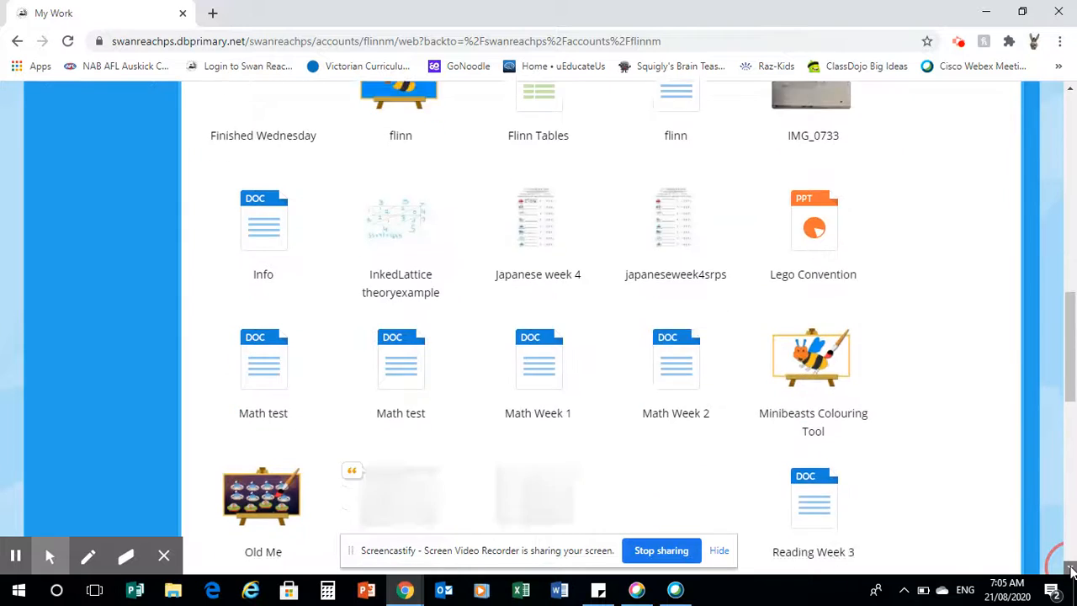
{"action": "scroll", "scroll_direction": "down", "scroll_amount": 3}
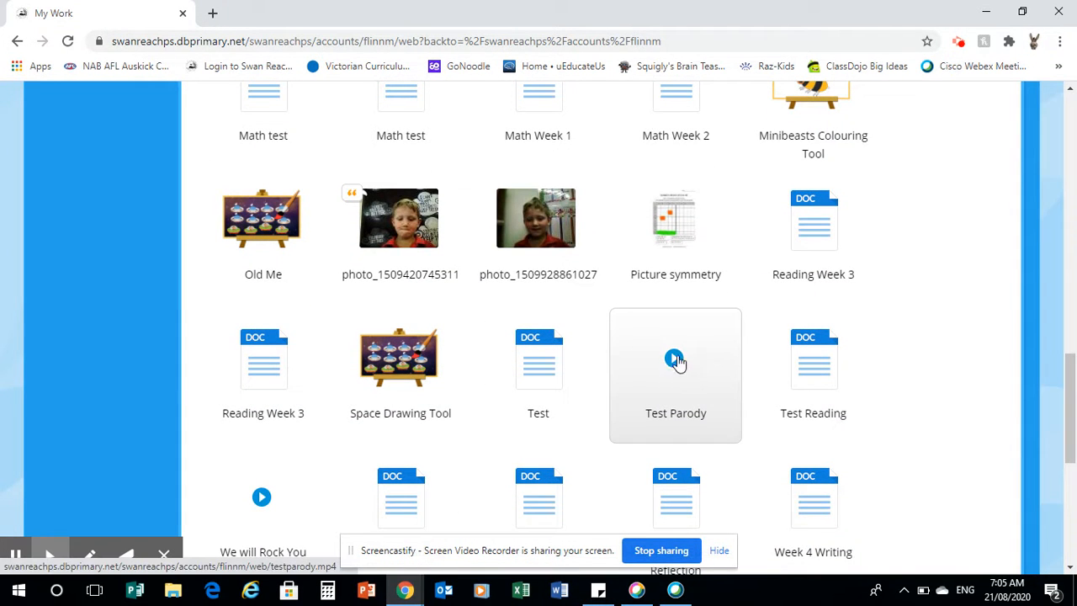
{"action": "mouse_move", "coordinate": [677, 377]}
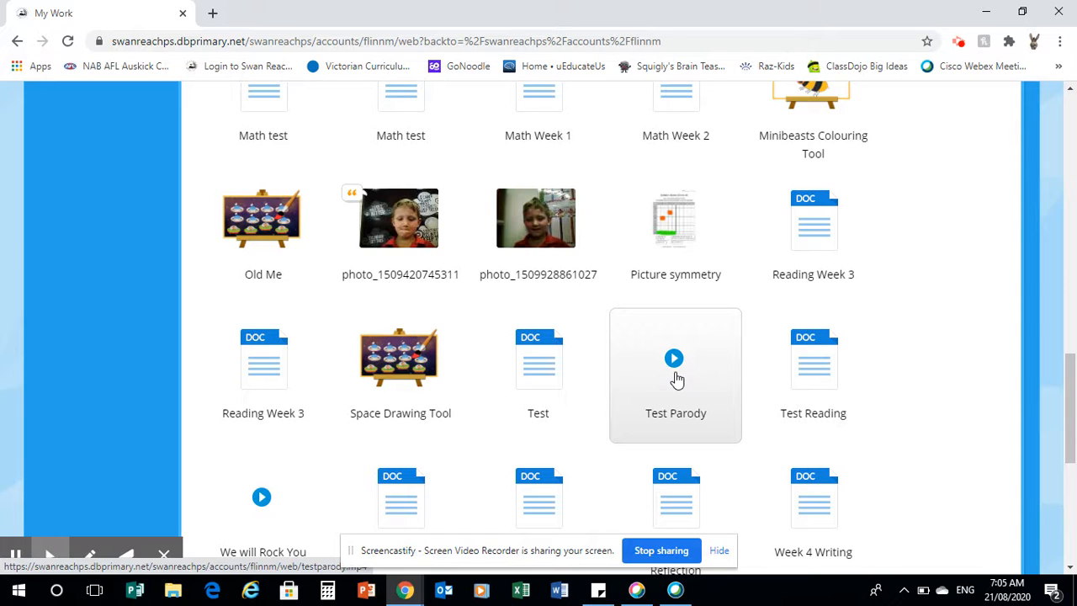
{"action": "mouse_move", "coordinate": [670, 378]}
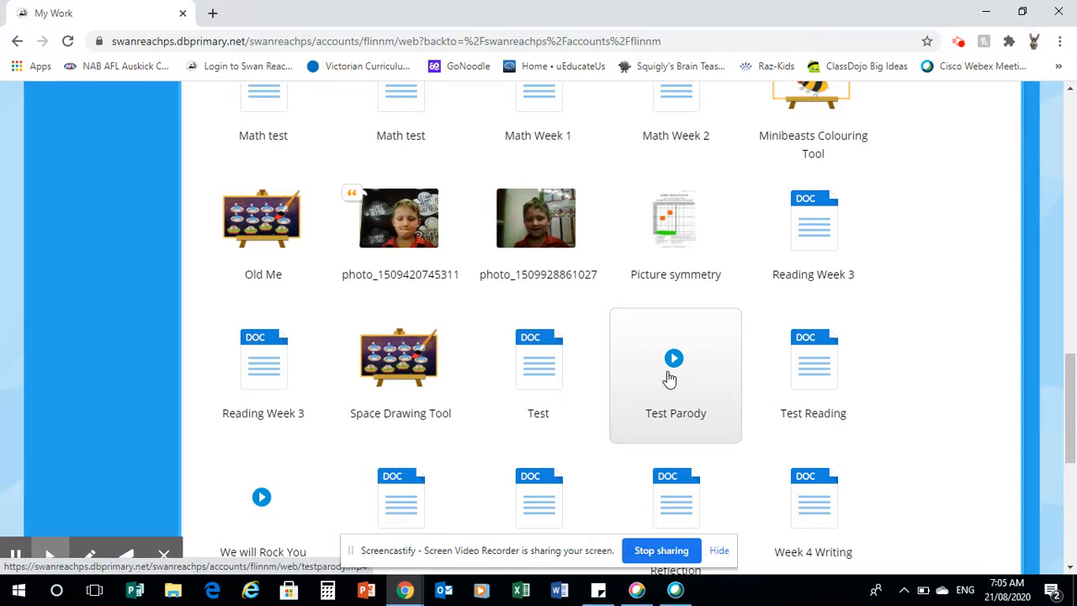
{"action": "left_click", "coordinate": [674, 358]}
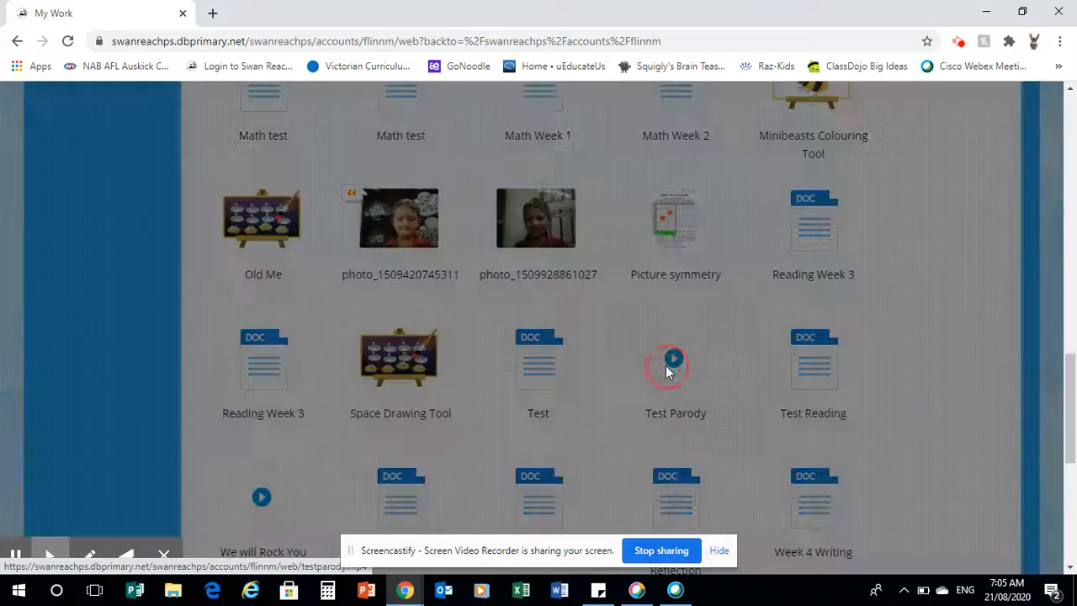
{"action": "left_click", "coordinate": [676, 358]}
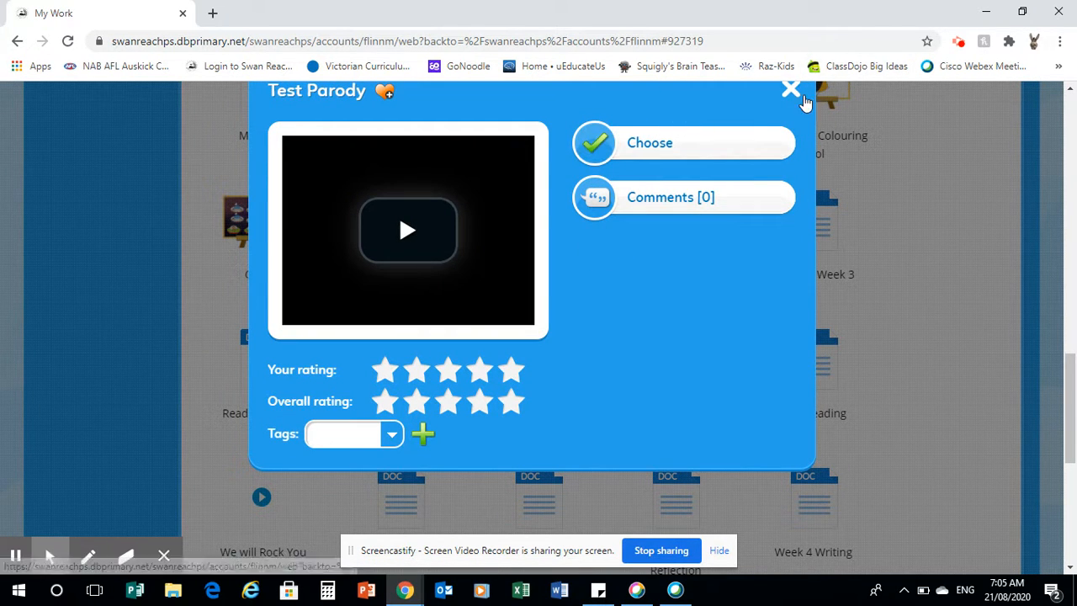
{"action": "mouse_move", "coordinate": [790, 89]}
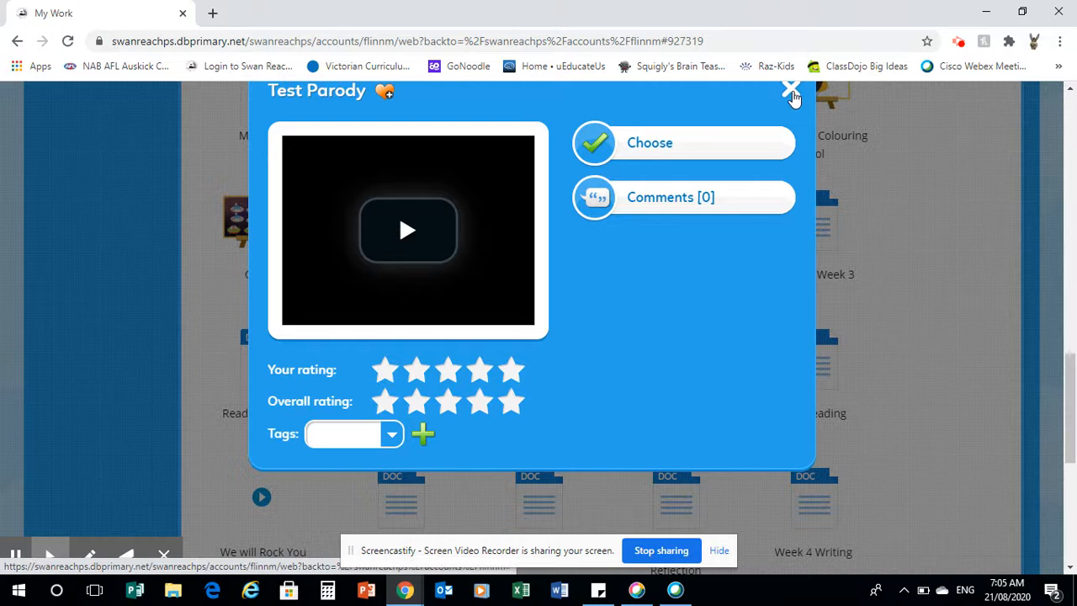
{"action": "left_click", "coordinate": [789, 89]}
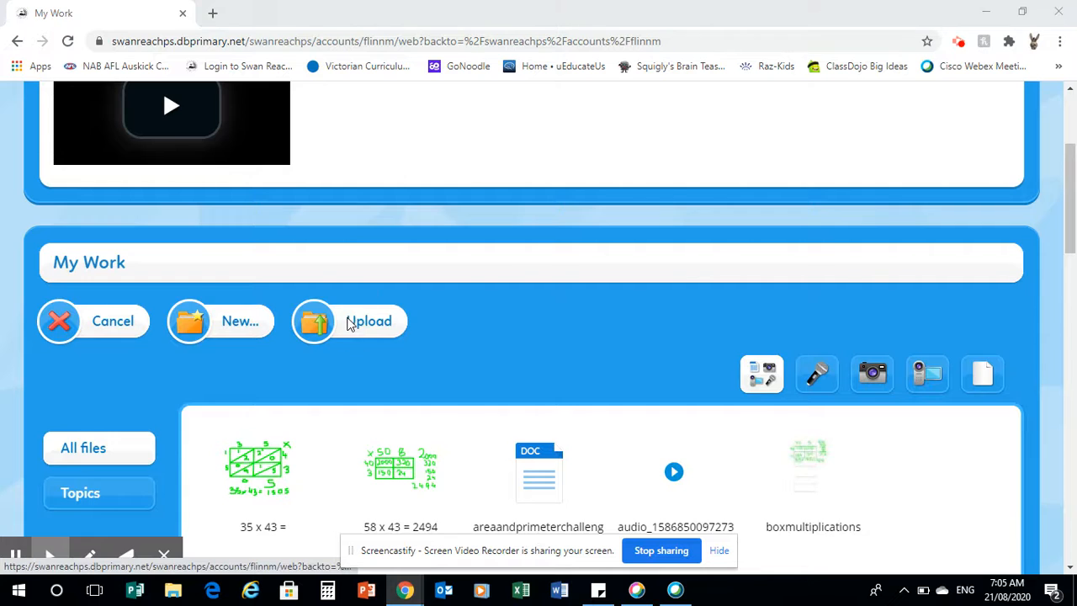
- Upload the Test Parody MP3 from Downloads to the Parody task
{"action": "left_click", "coordinate": [368, 321]}
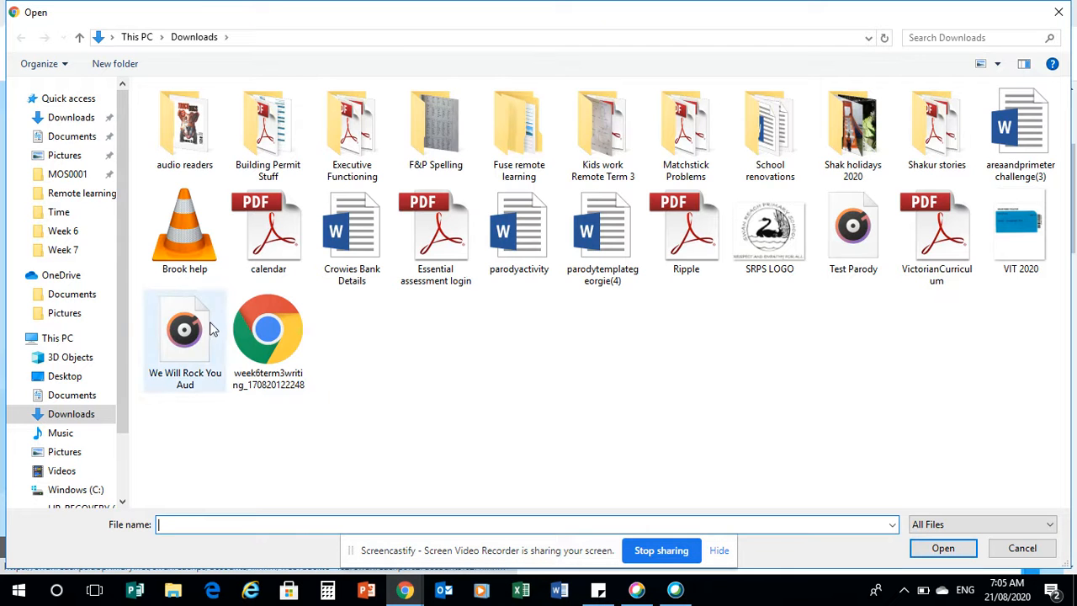
{"action": "mouse_move", "coordinate": [202, 37]}
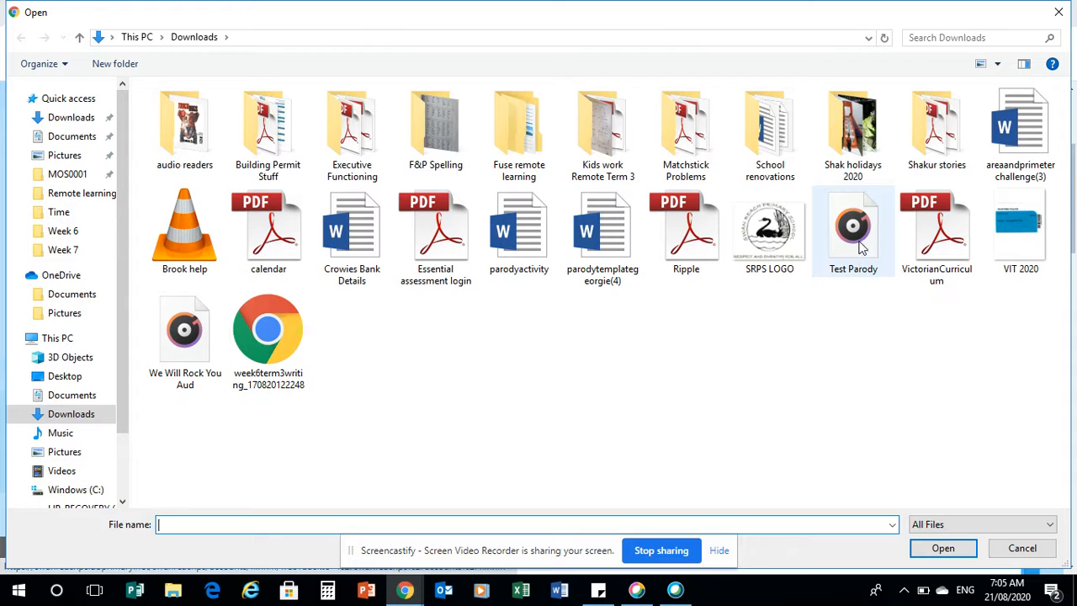
{"action": "mouse_move", "coordinate": [853, 227]}
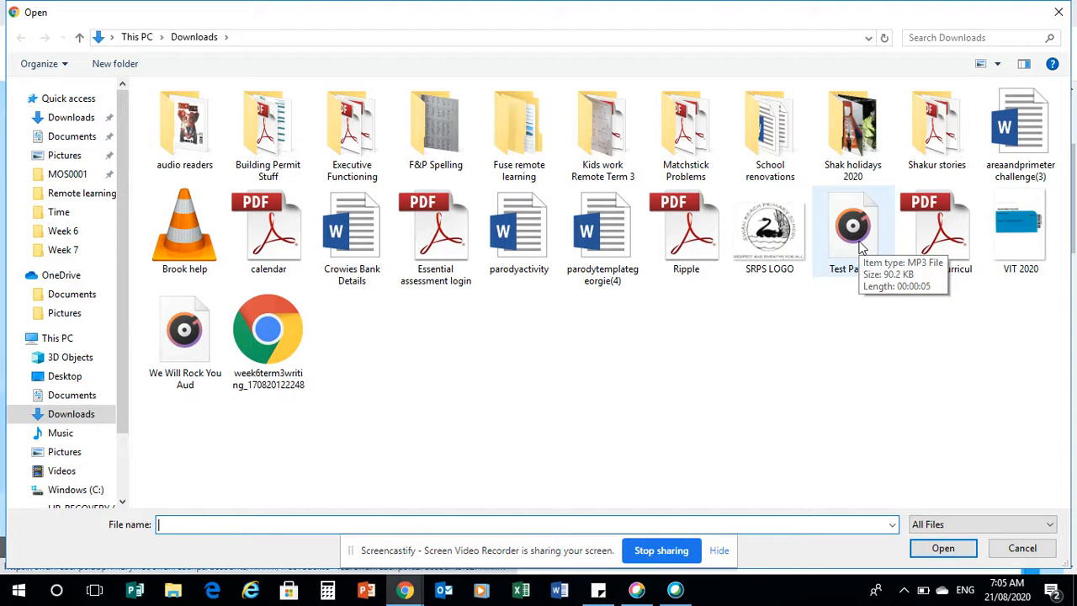
{"action": "left_click", "coordinate": [1021, 548]}
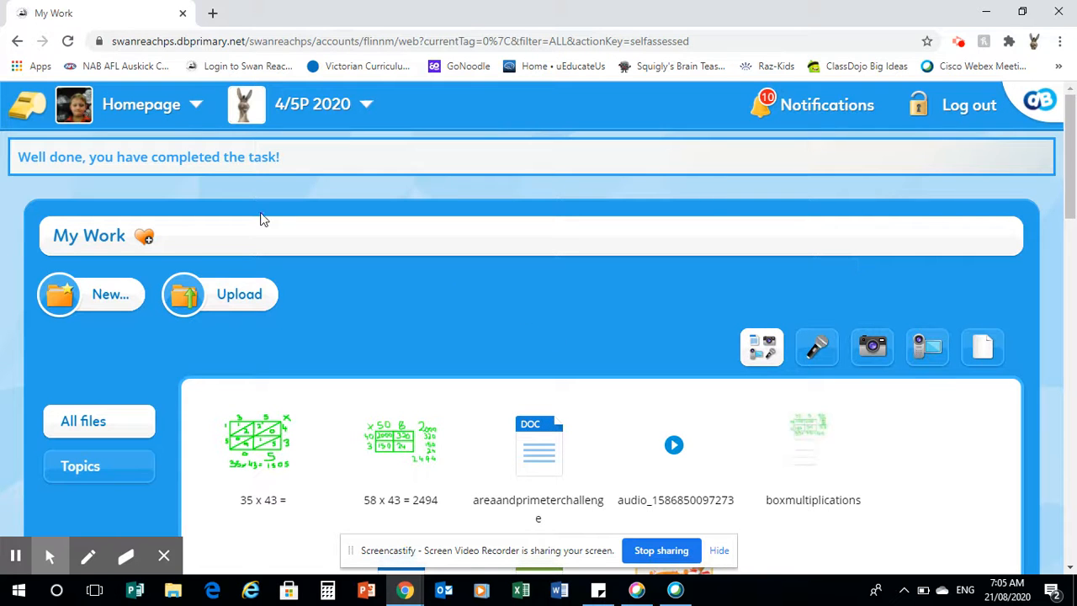
{"action": "mouse_move", "coordinate": [219, 294]}
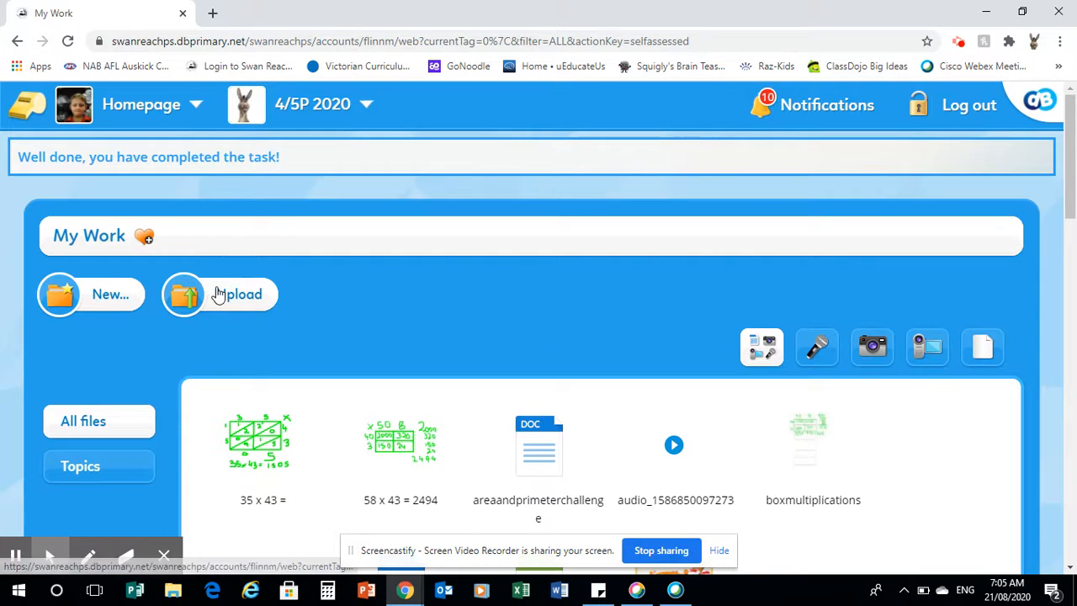
{"action": "mouse_move", "coordinate": [215, 295]}
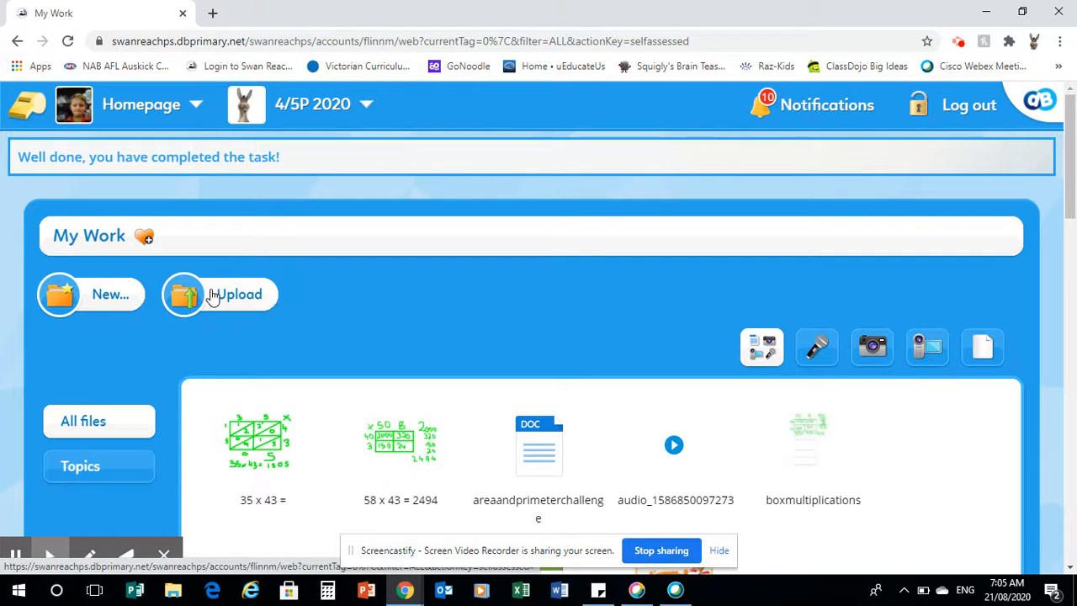
{"action": "mouse_move", "coordinate": [215, 293]}
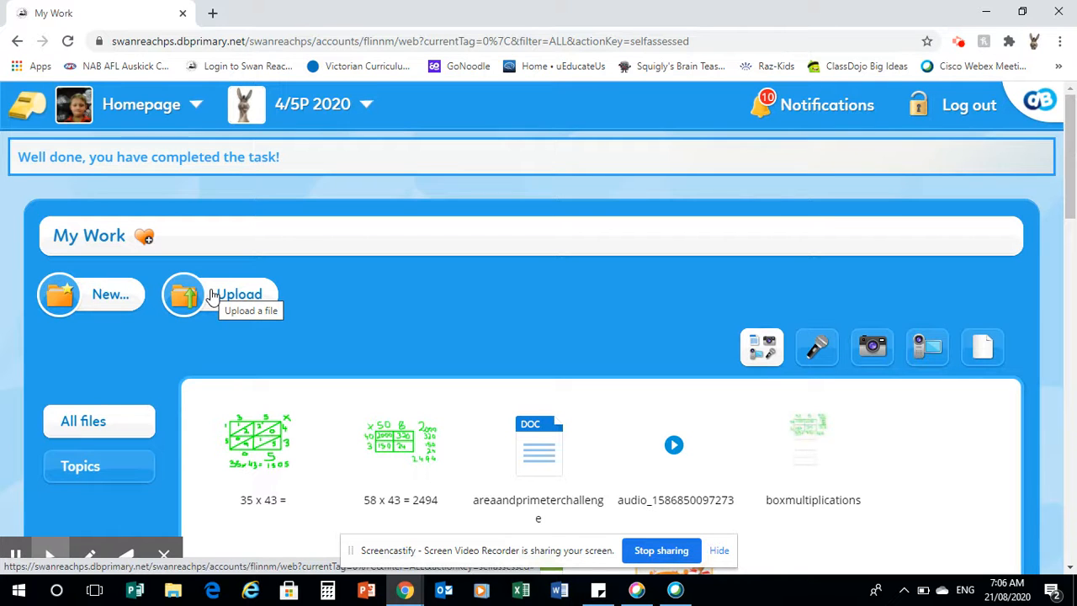
{"action": "mouse_move", "coordinate": [1025, 454]}
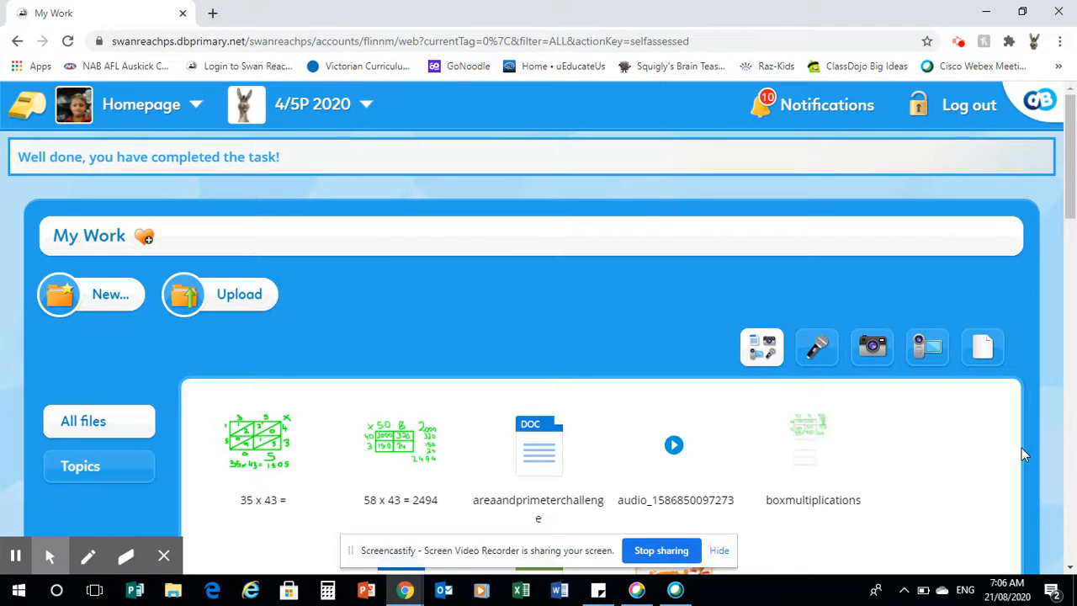
{"action": "mouse_move", "coordinate": [853, 471]}
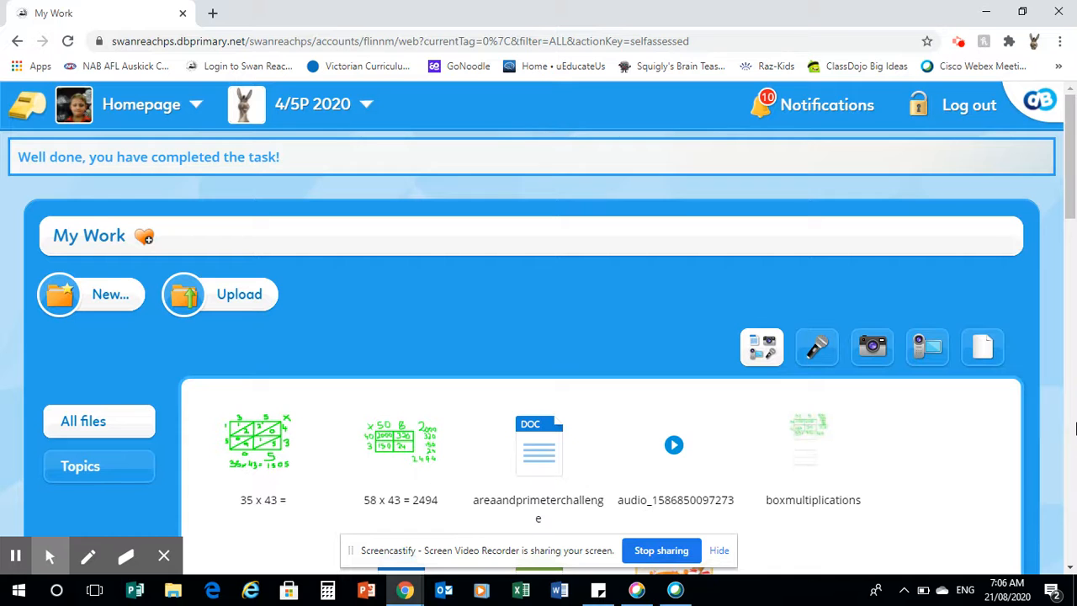
{"action": "mouse_move", "coordinate": [831, 208]}
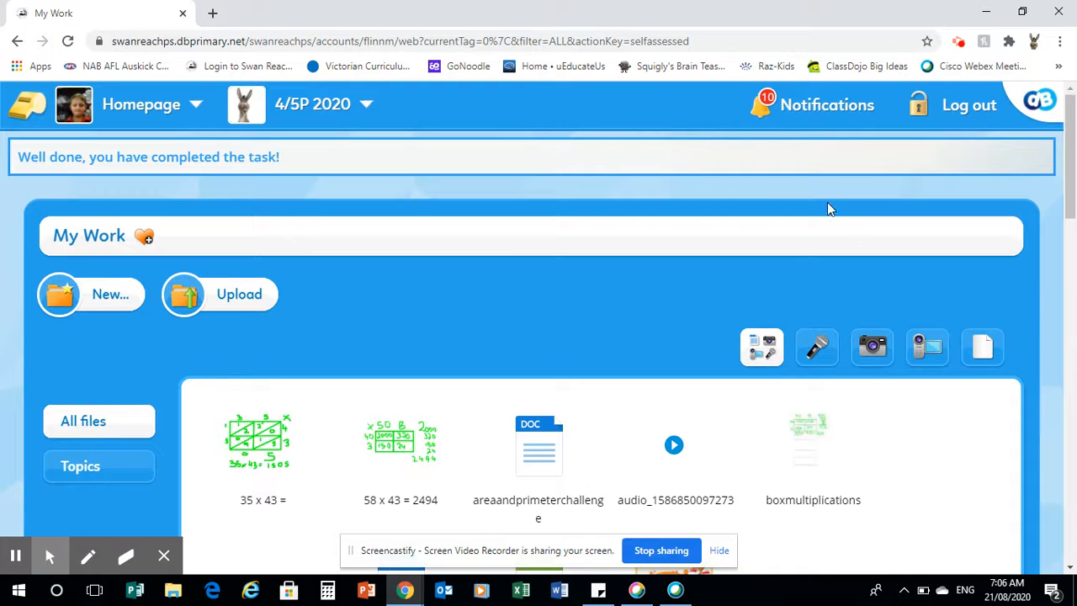
{"action": "mouse_move", "coordinate": [637, 588]}
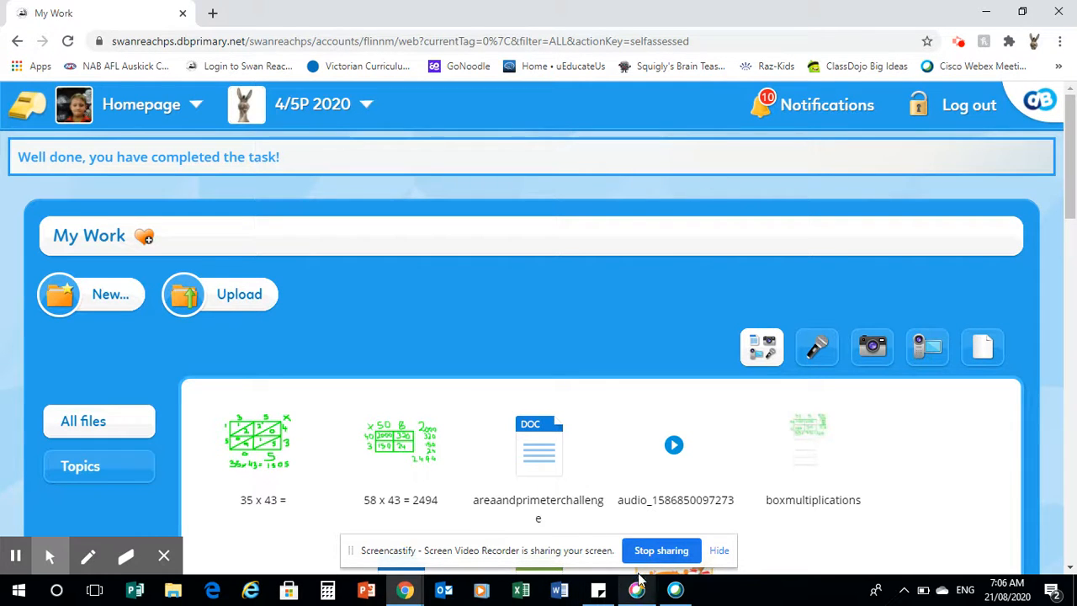